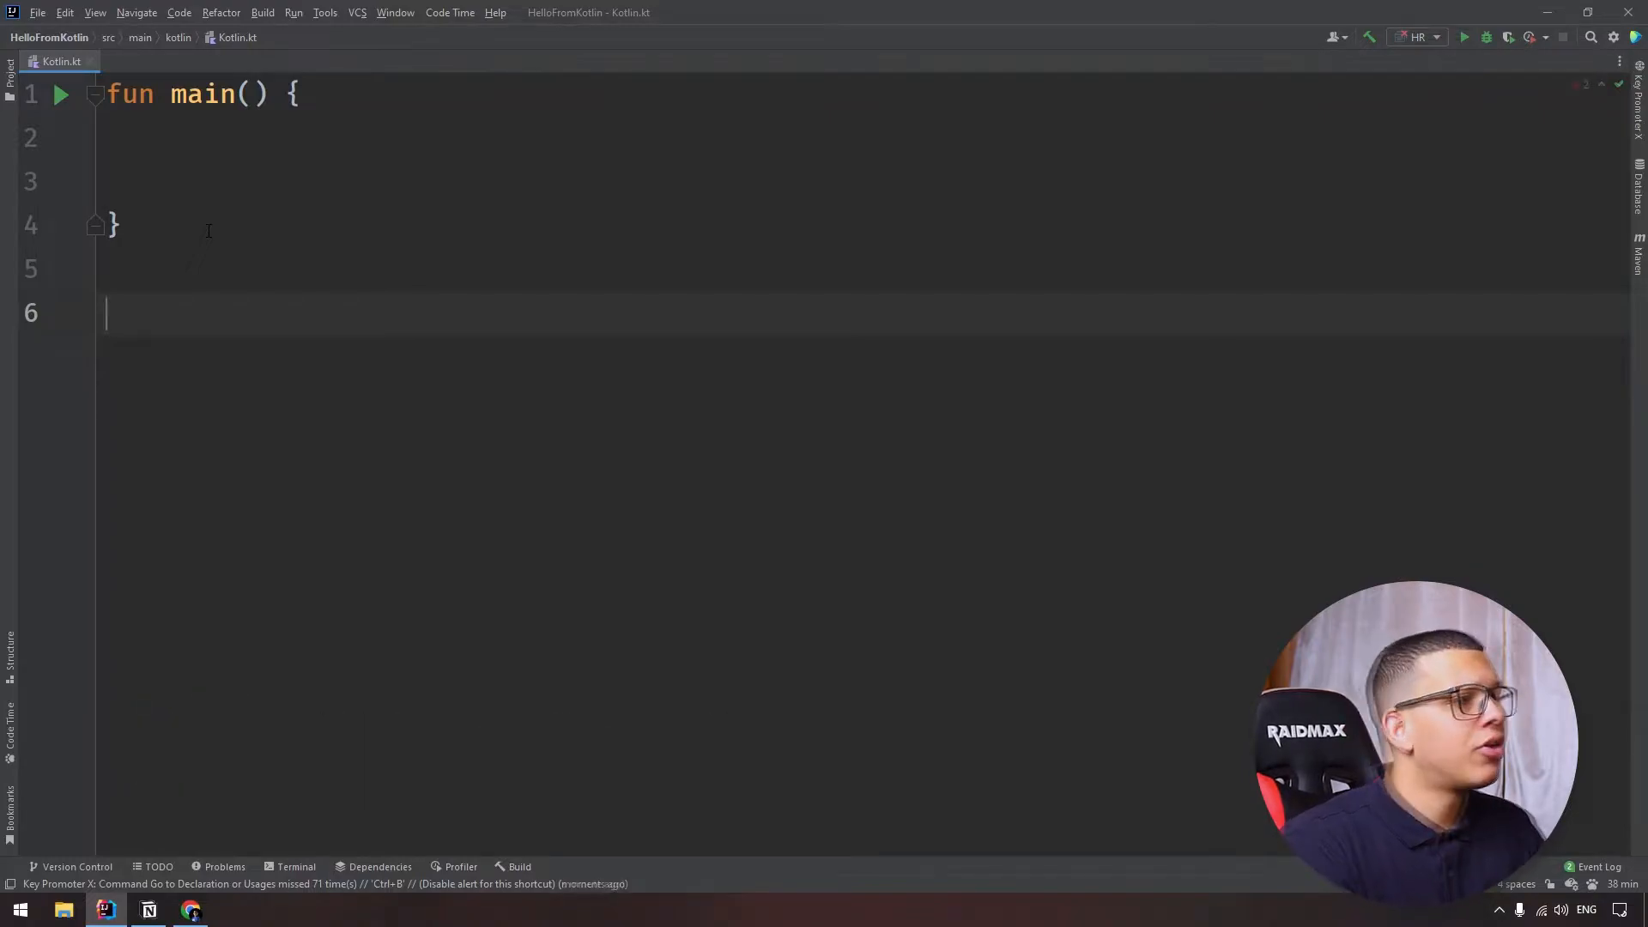
Step: Define the extension `fun Int.add(other : Int) = this + other` below main
text(fun Int)
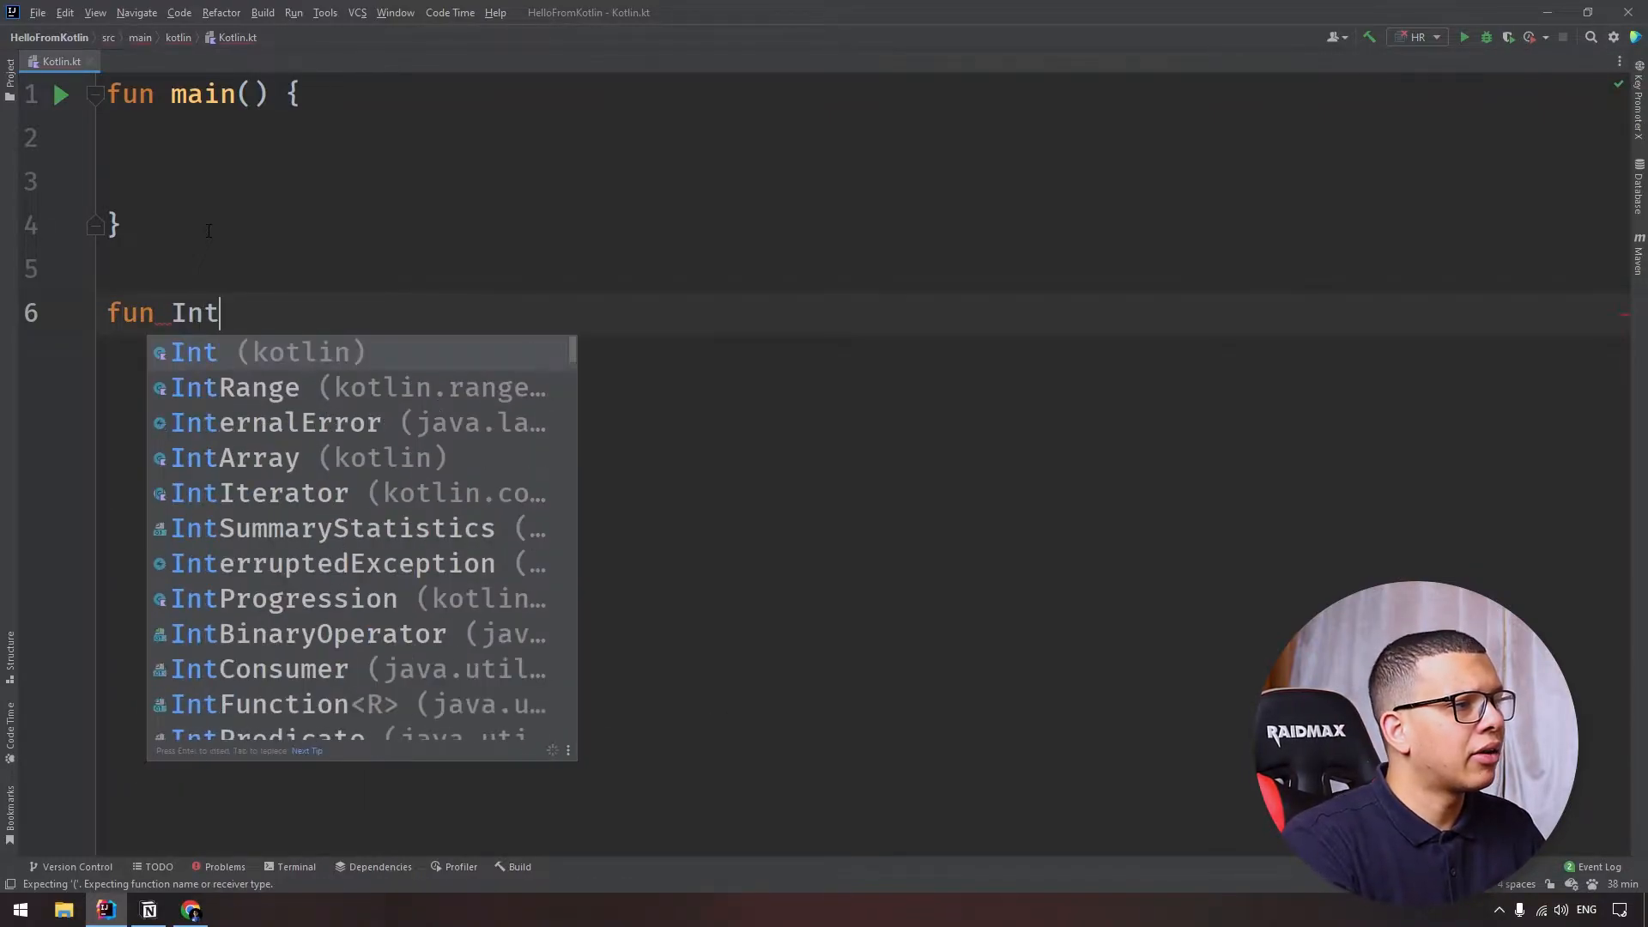
text(.)
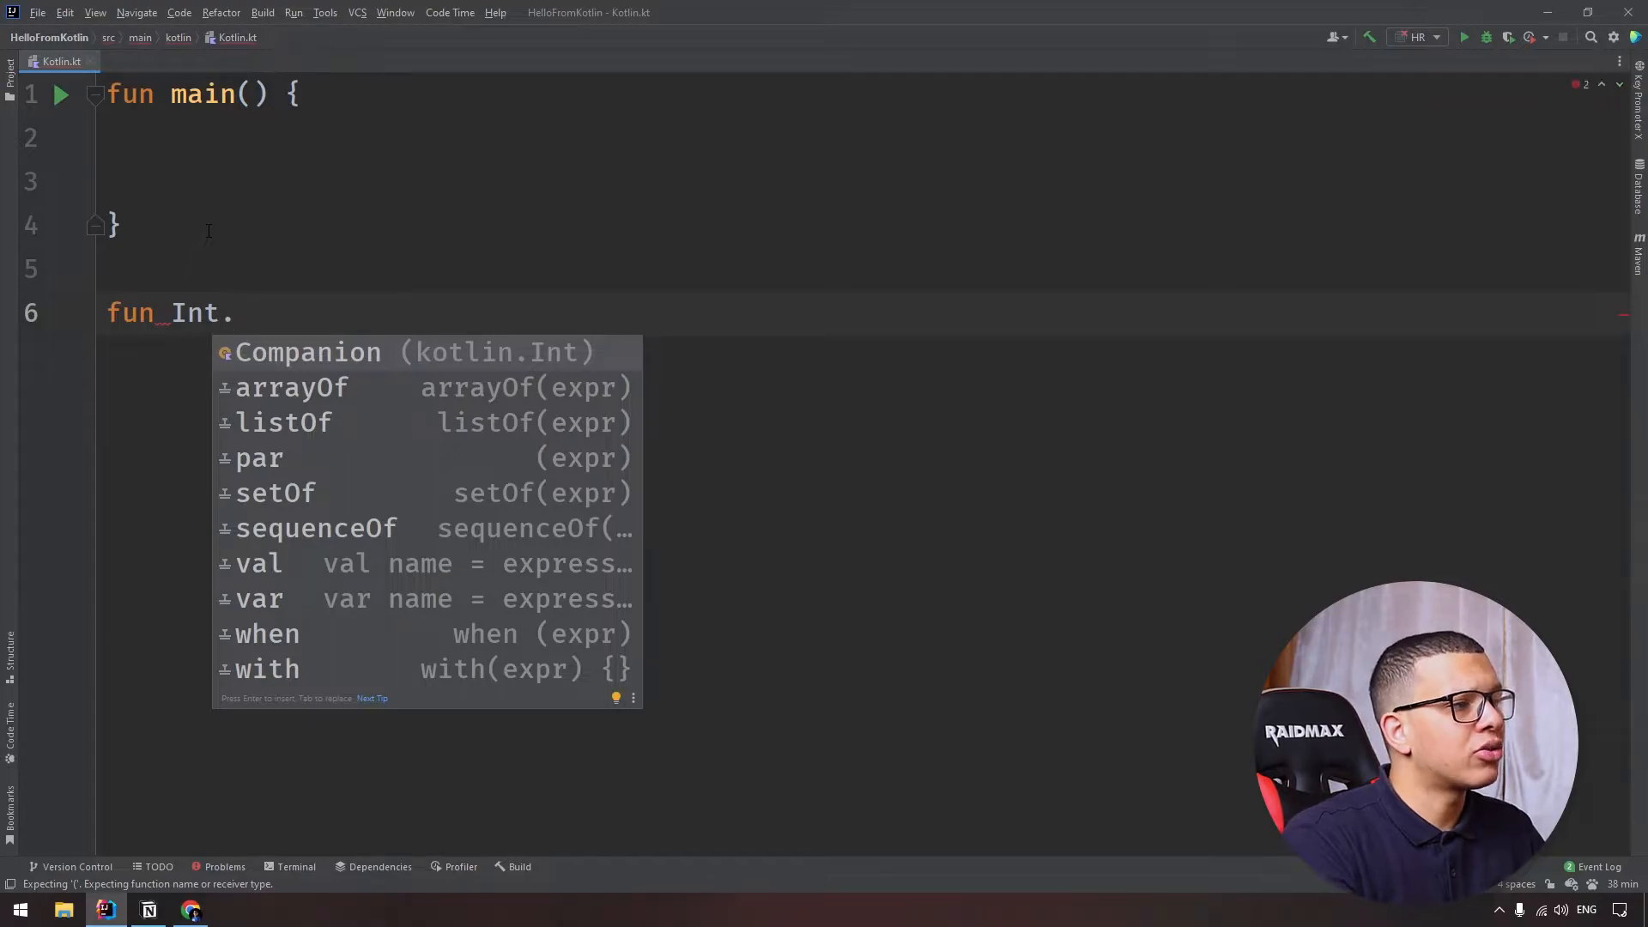
text(add())
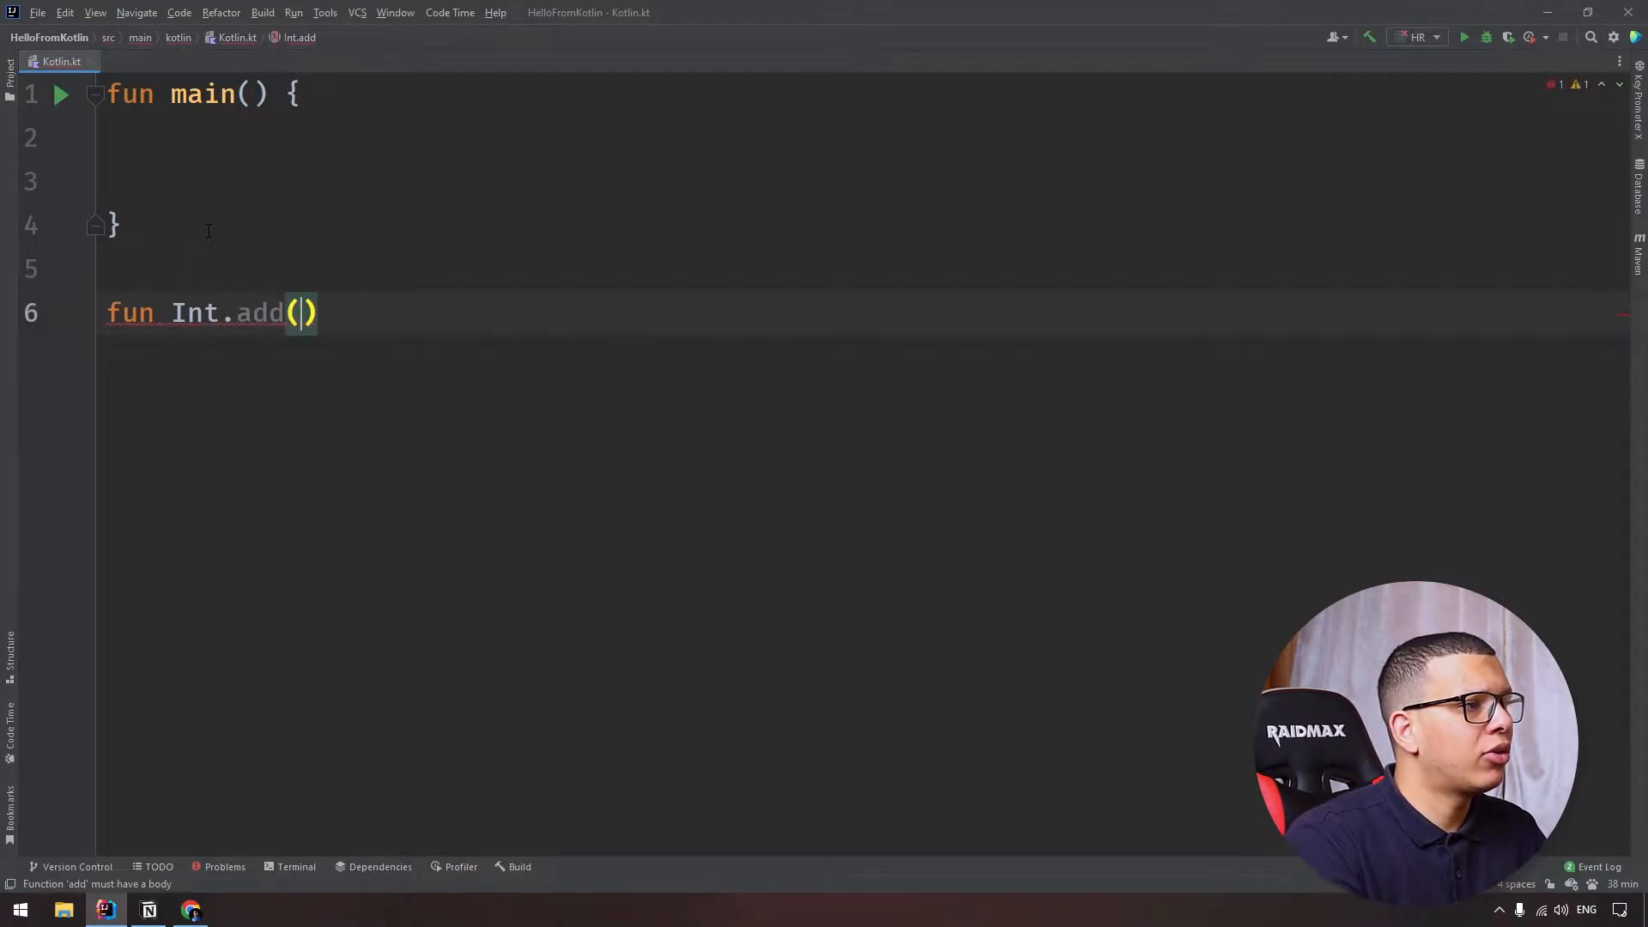
text(other : Int) = this + other)
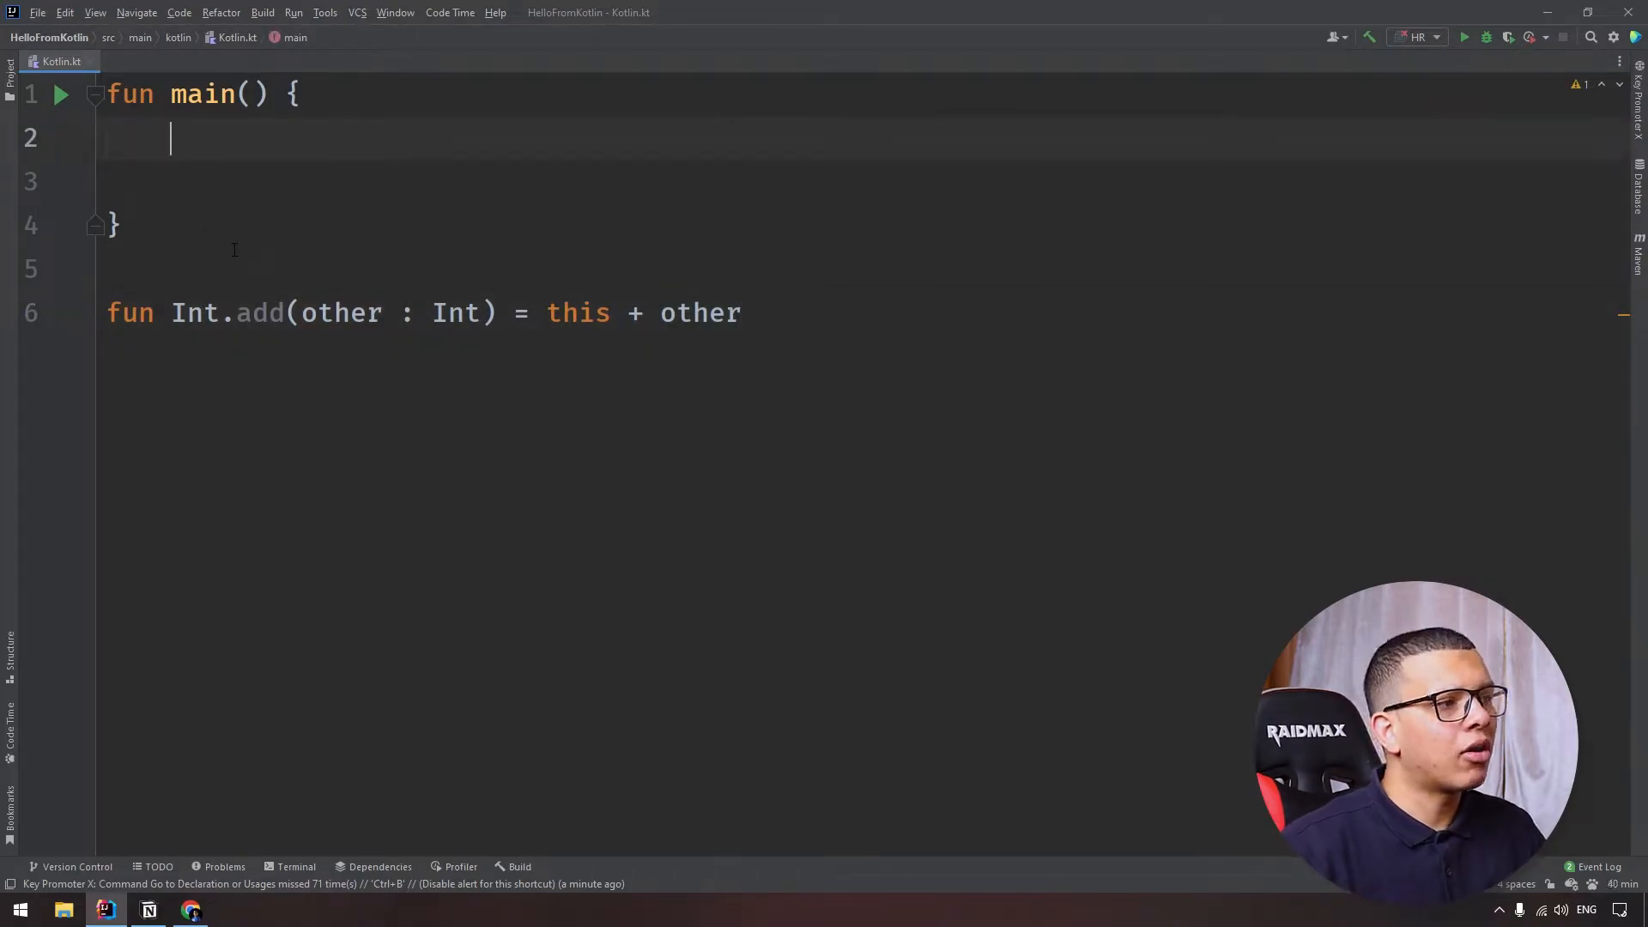
Step: Call `5.add(7)` inside main and begin wrapping it in println
text(5.)
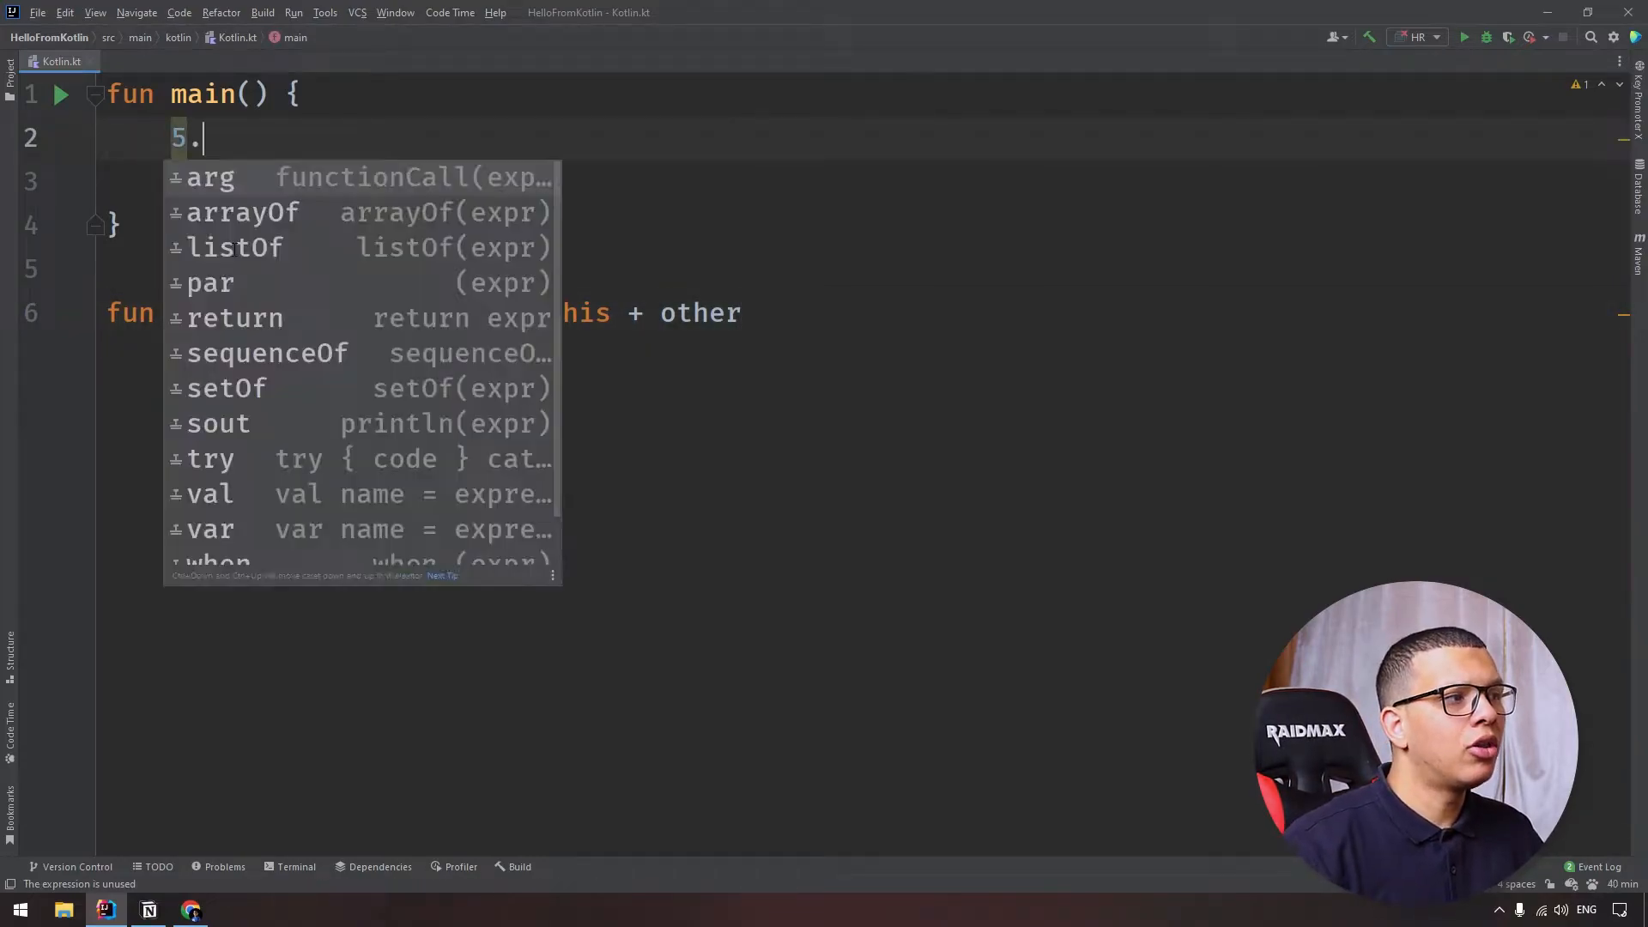
text(add())
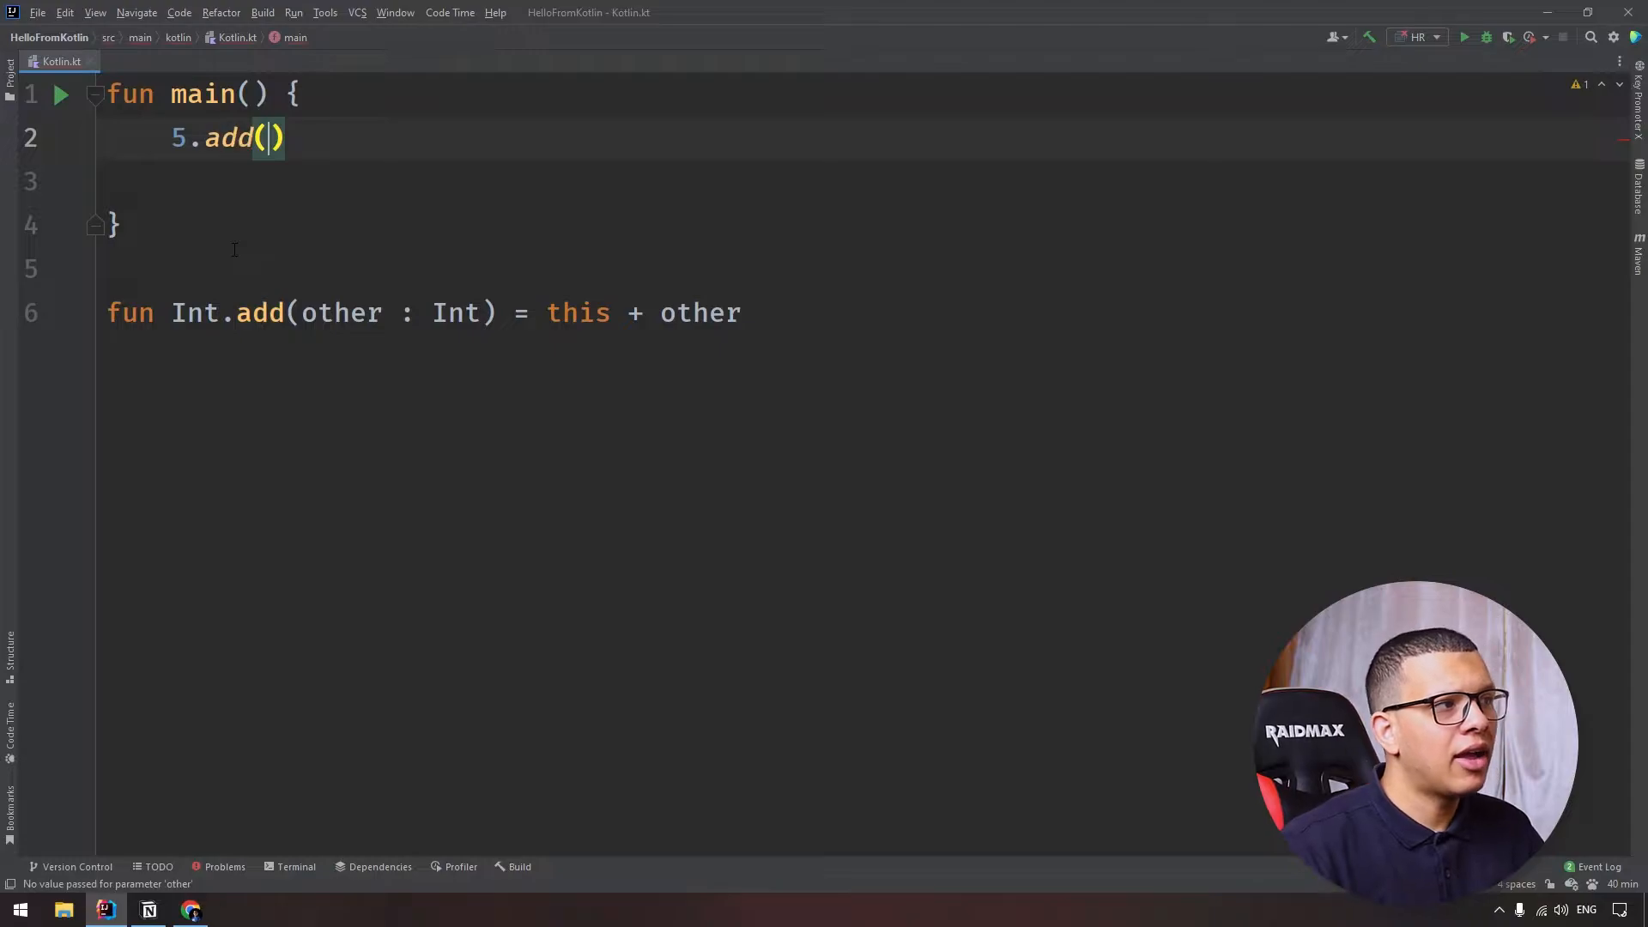
text(7)
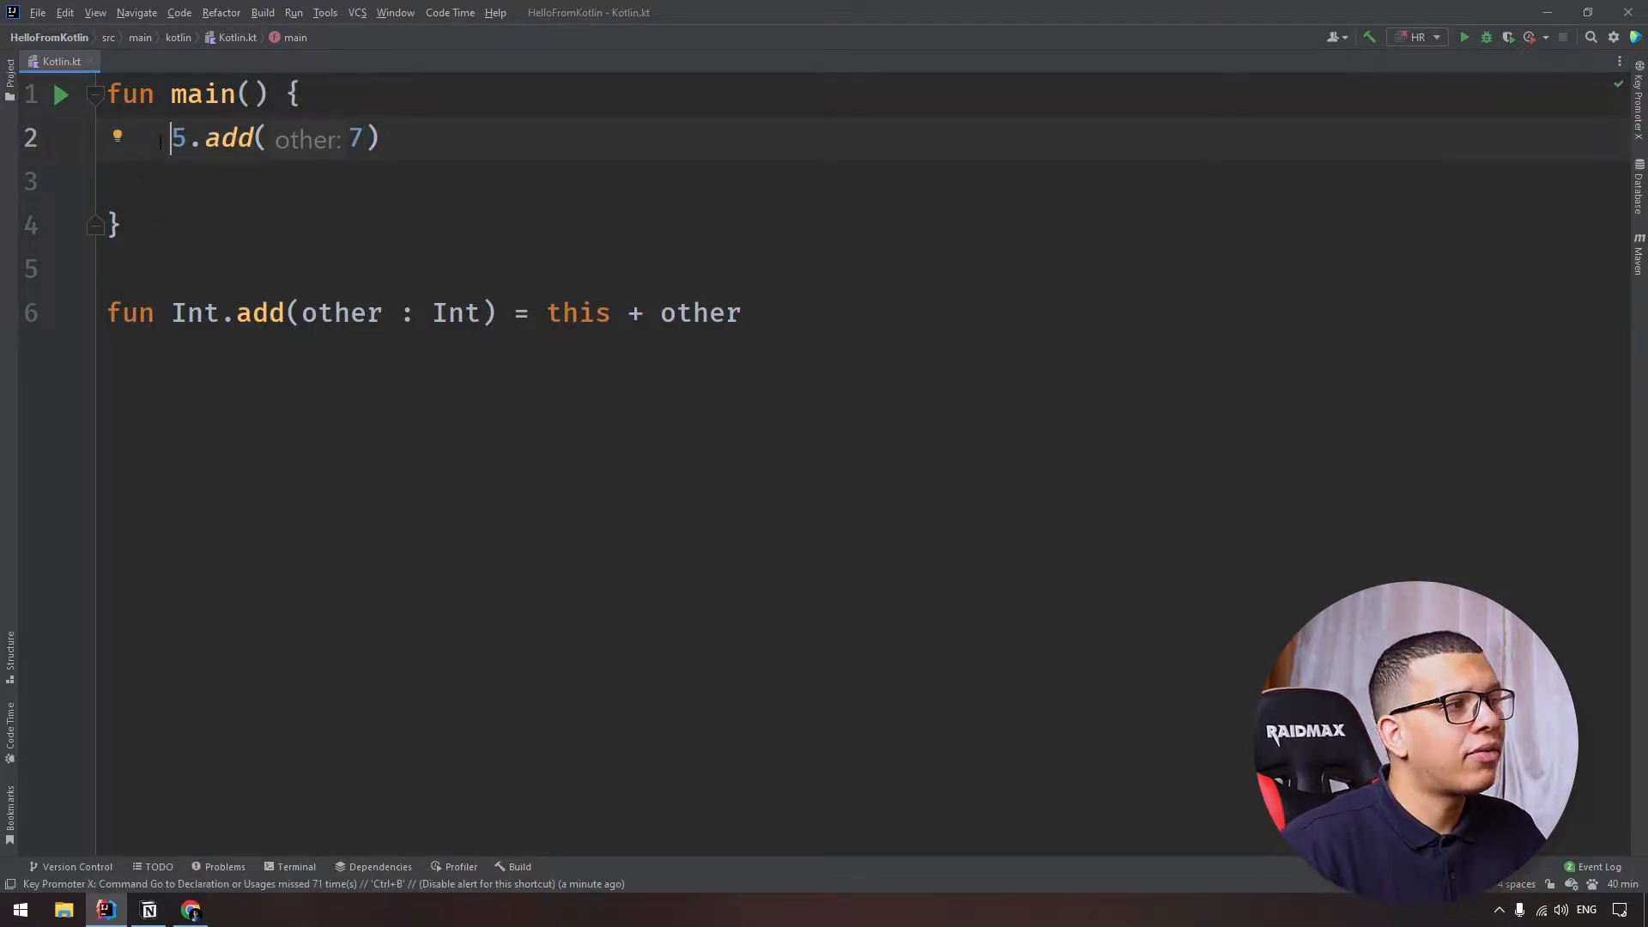
text(println()
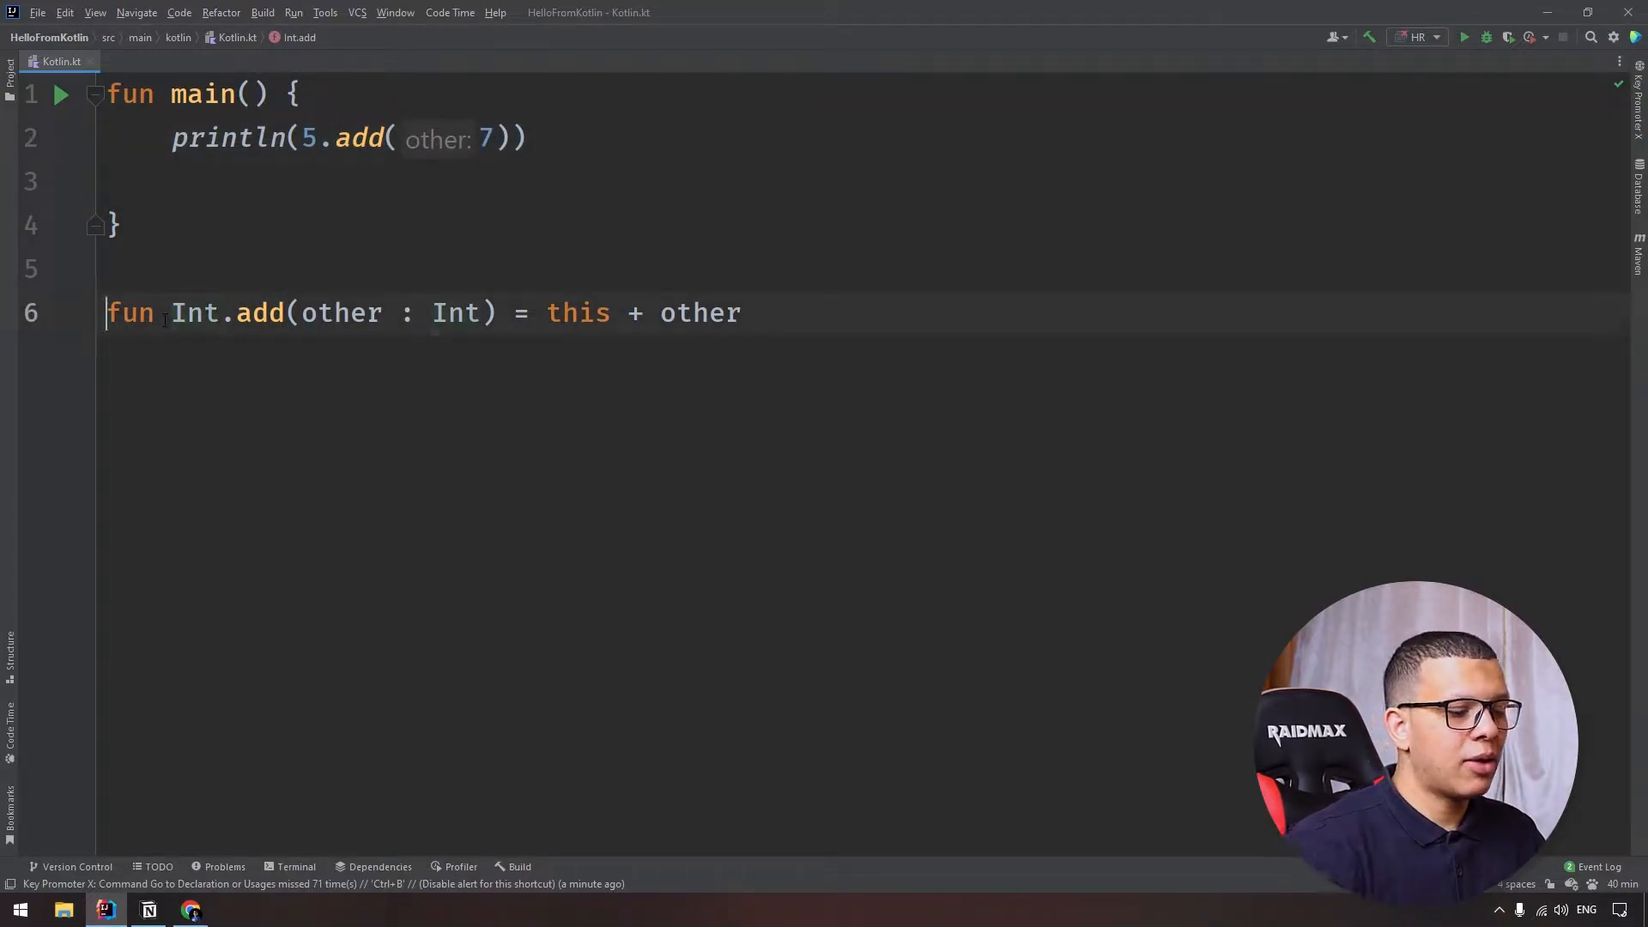
Step: Mark the add extension function with the `infix` modifier
text(infix)
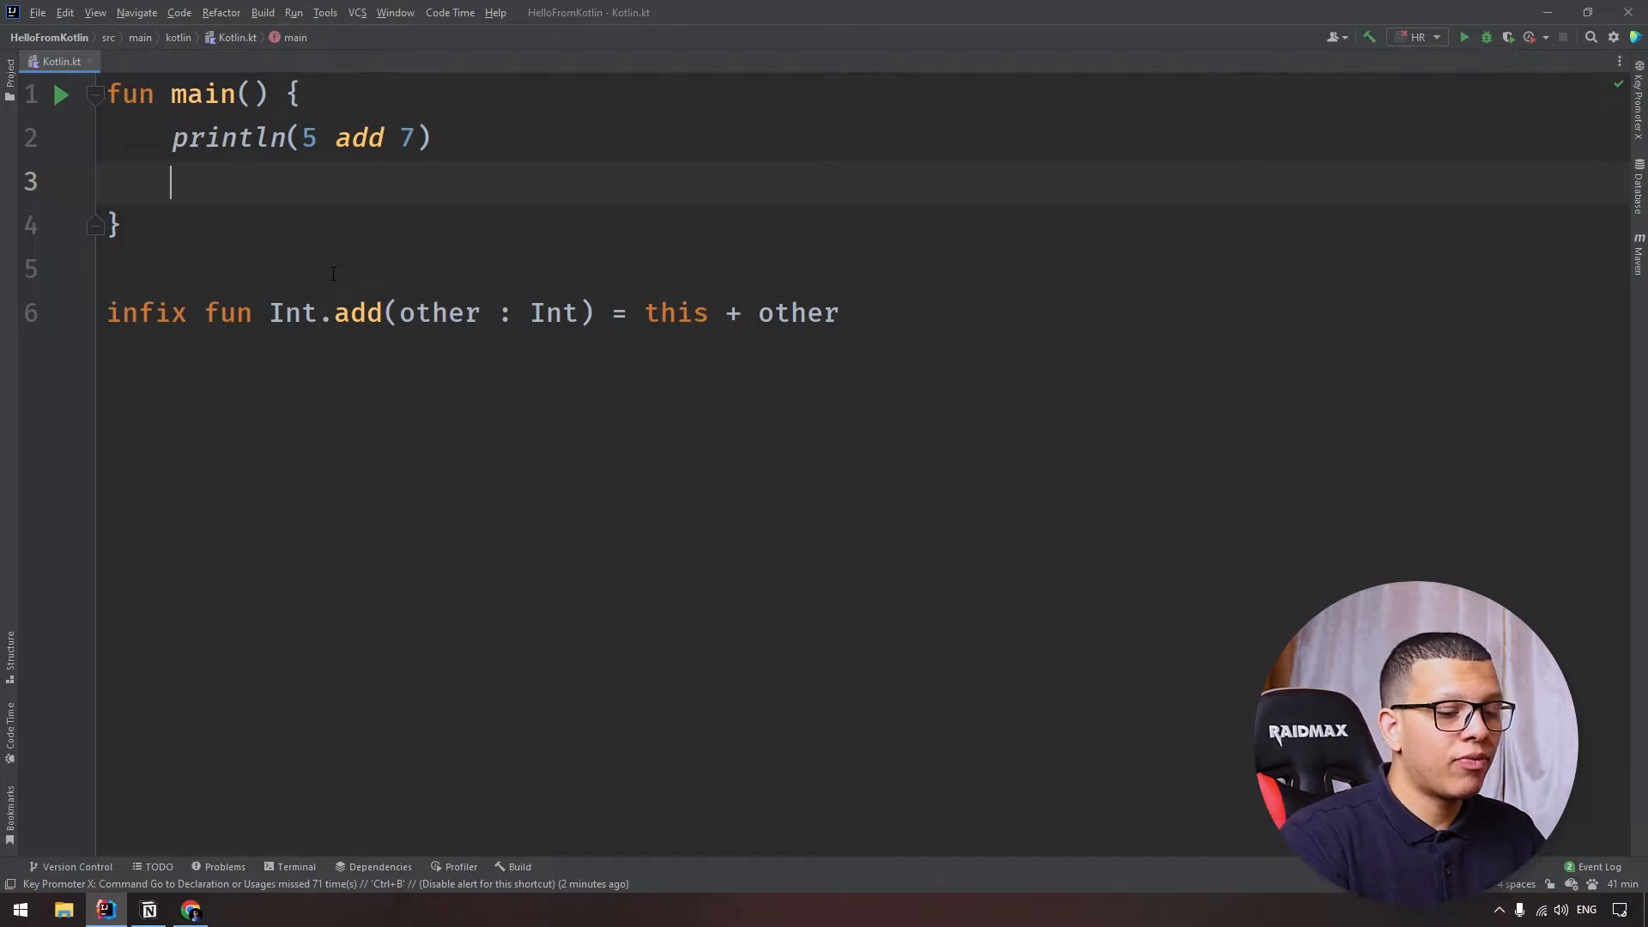
Step: Add the line `5 shr 3` in main and check shr's quick documentation
text(5 shr)
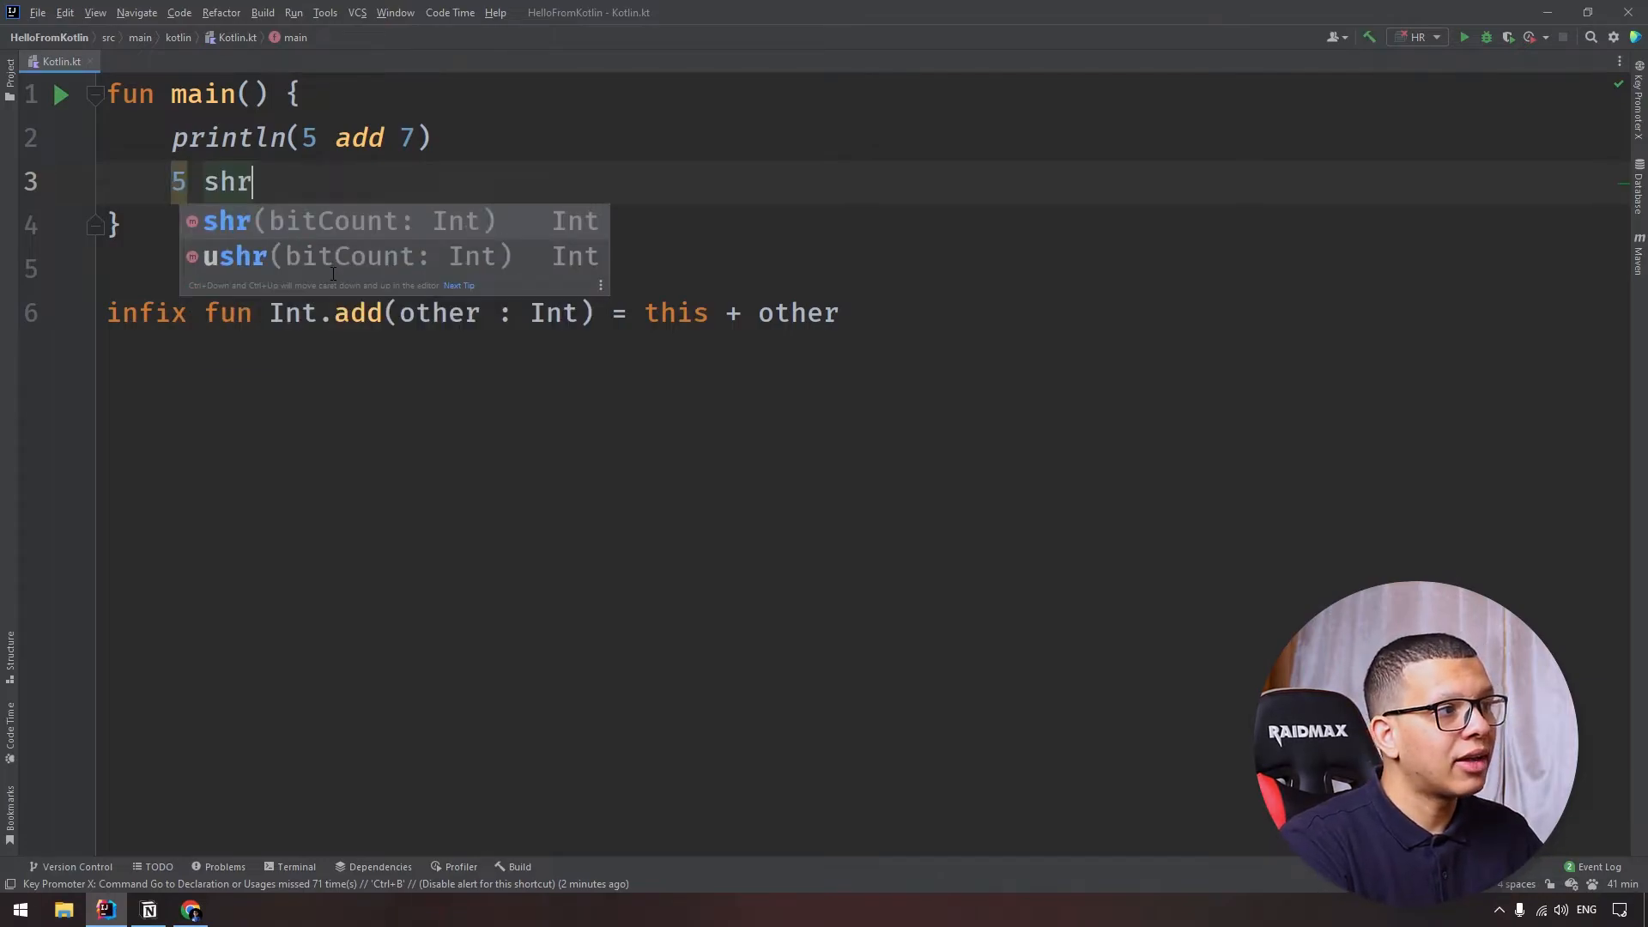
text(3)
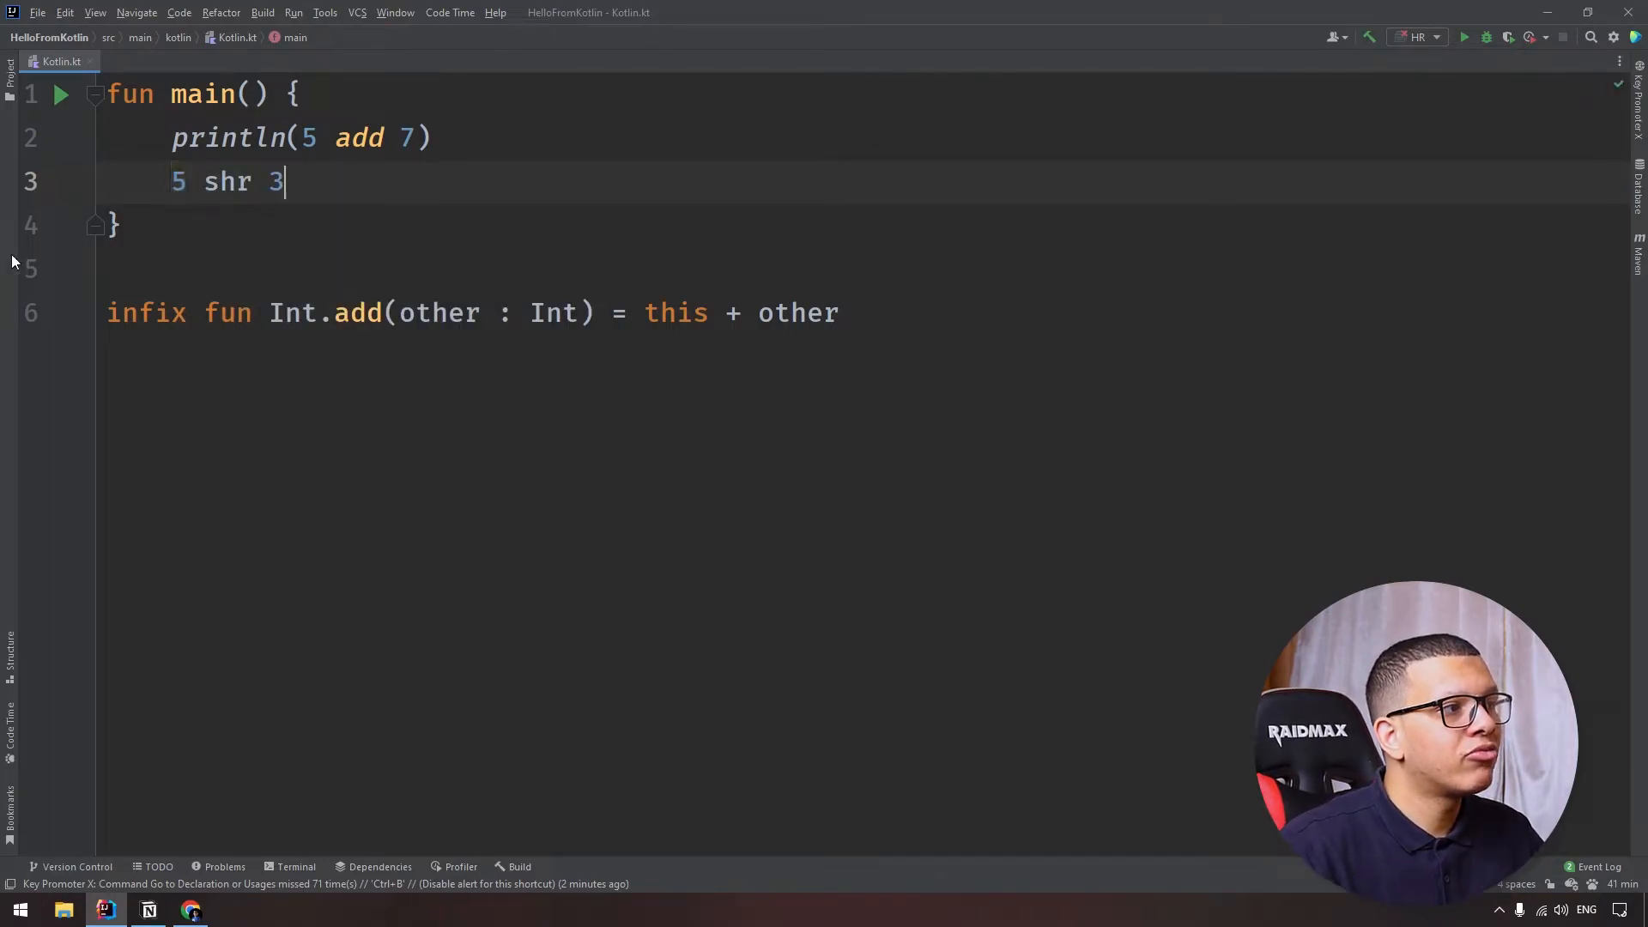
mouse_move(226, 180)
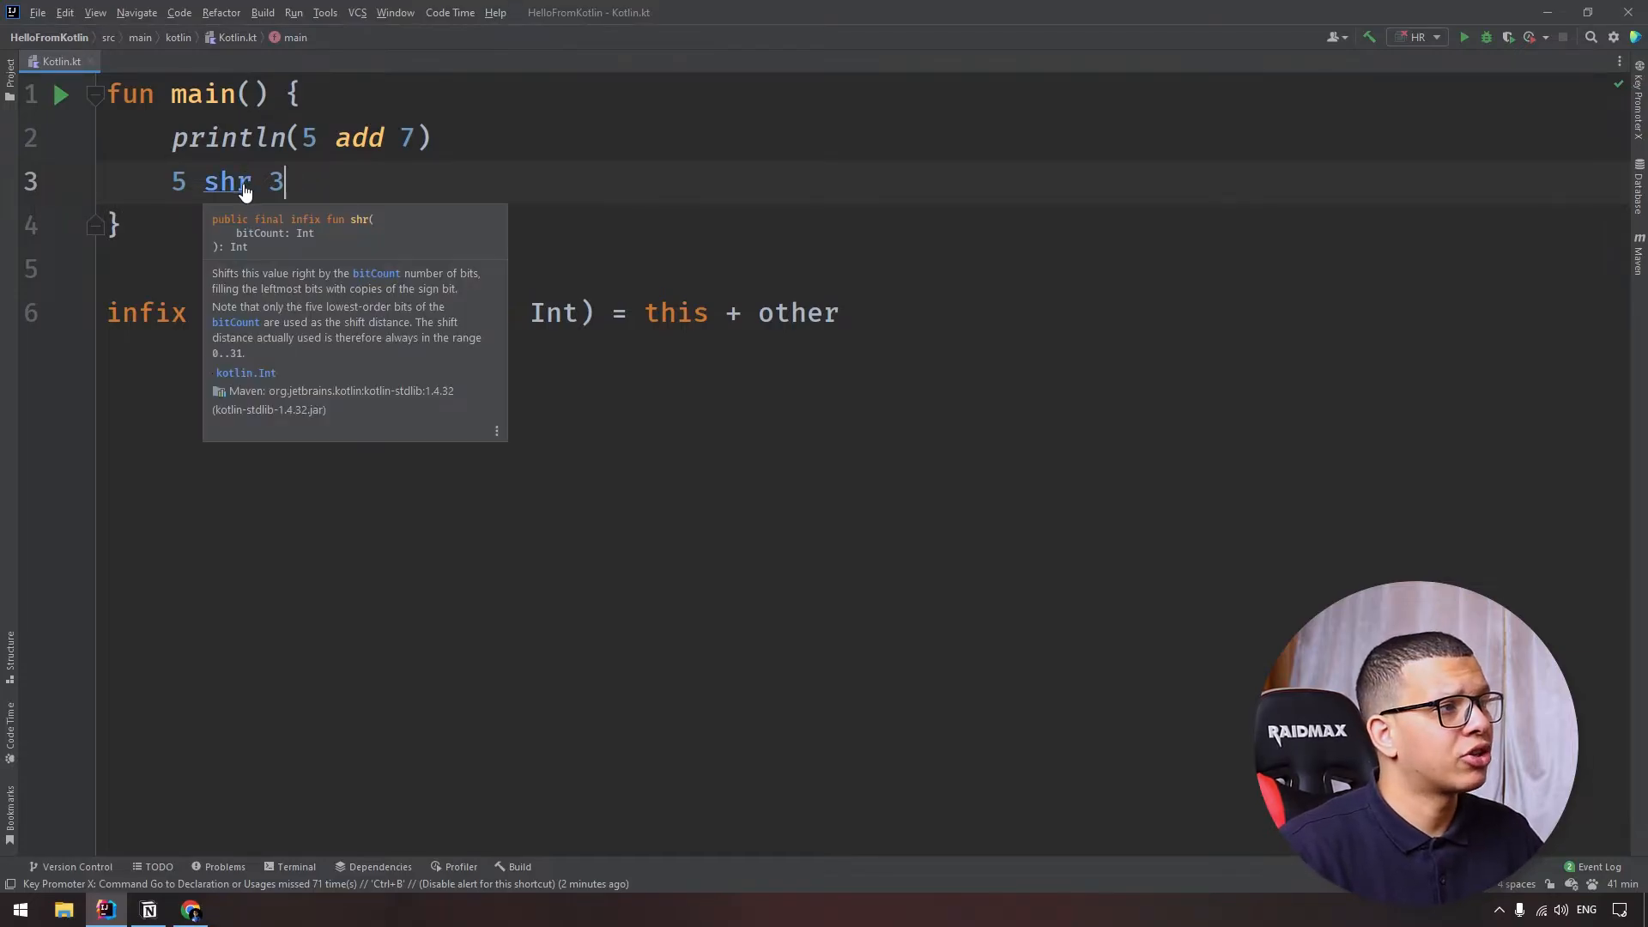
click(224, 182)
text(mapOf<>()
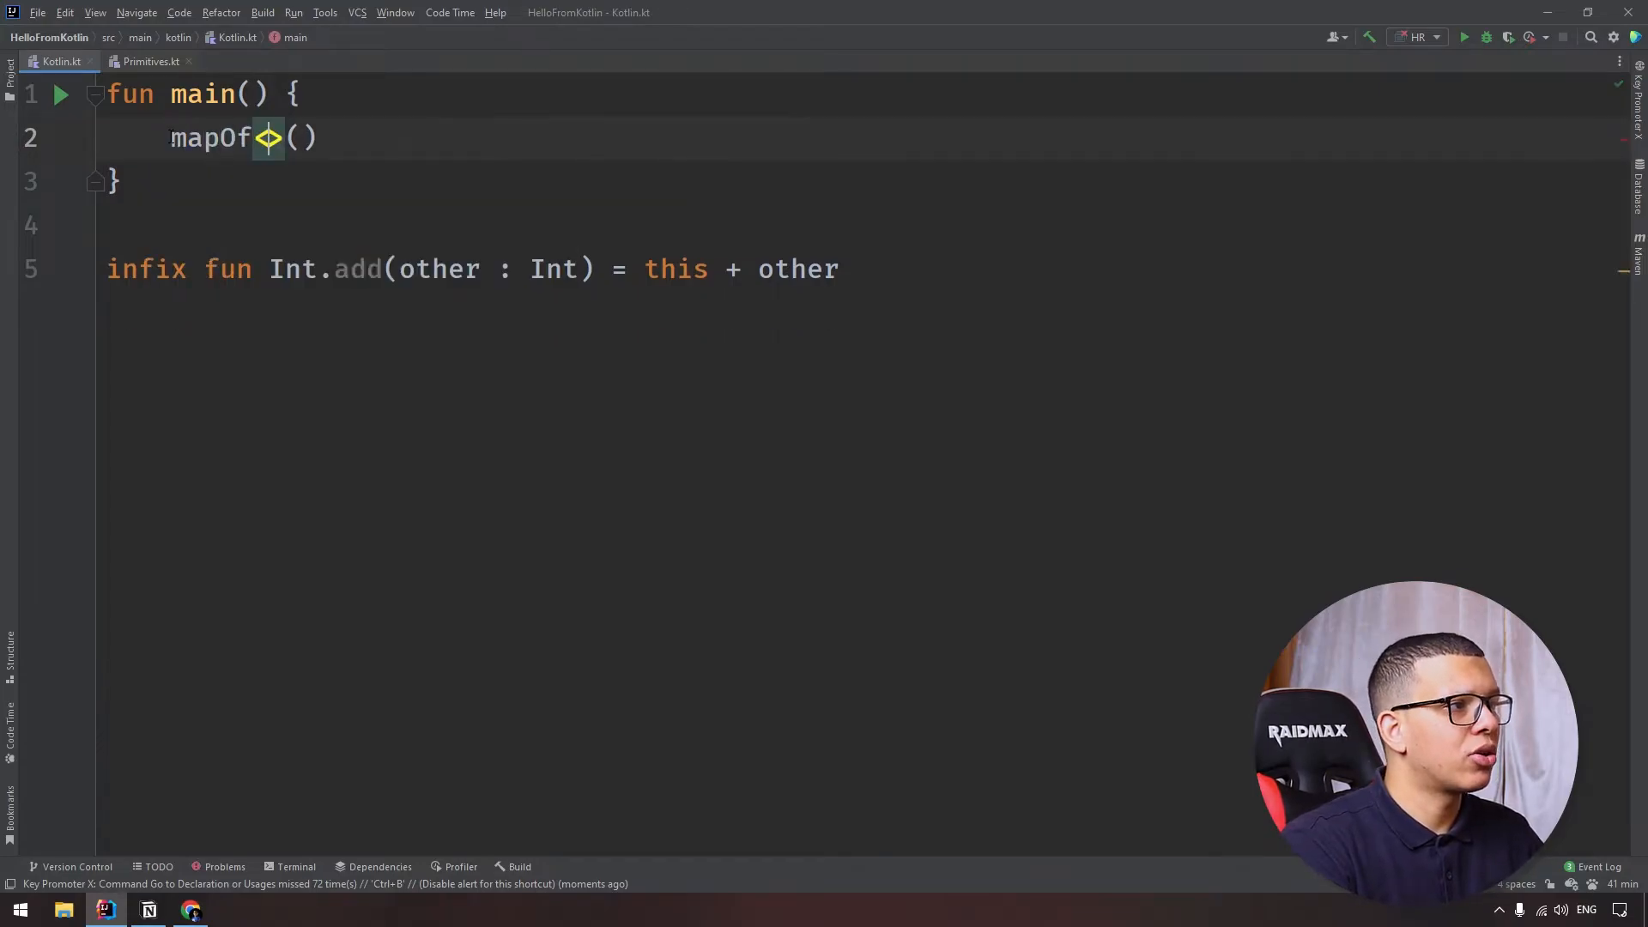
Step: Write `mapOf<String, String>` holding the entry "a" to "b" on its own line
text(<String,)
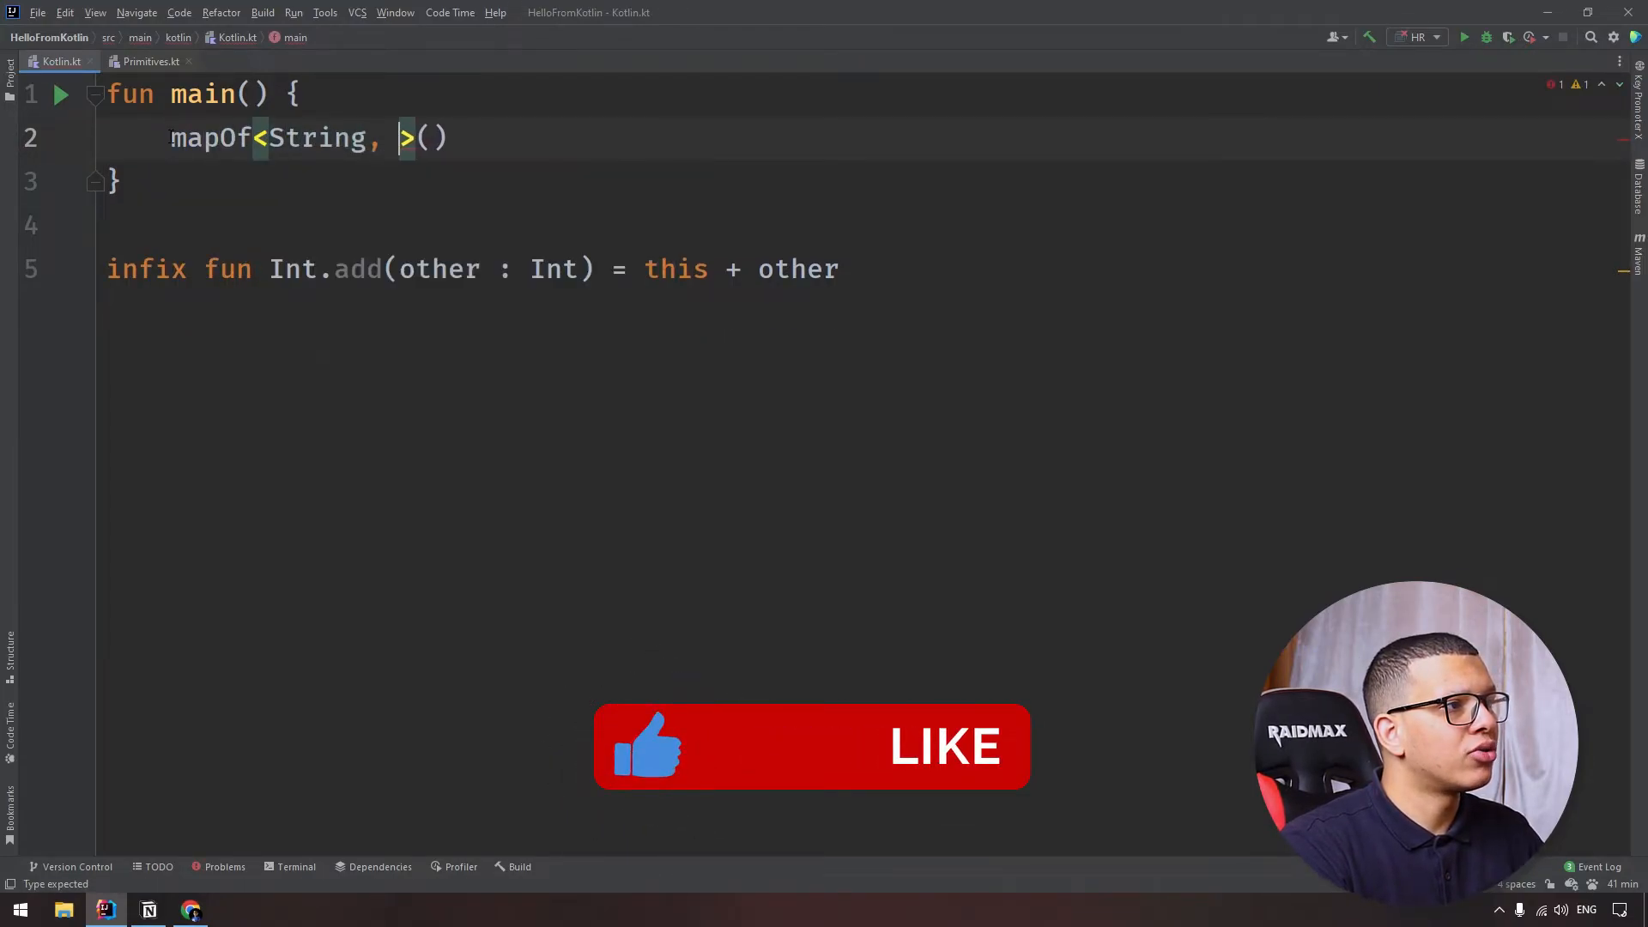
text(String)
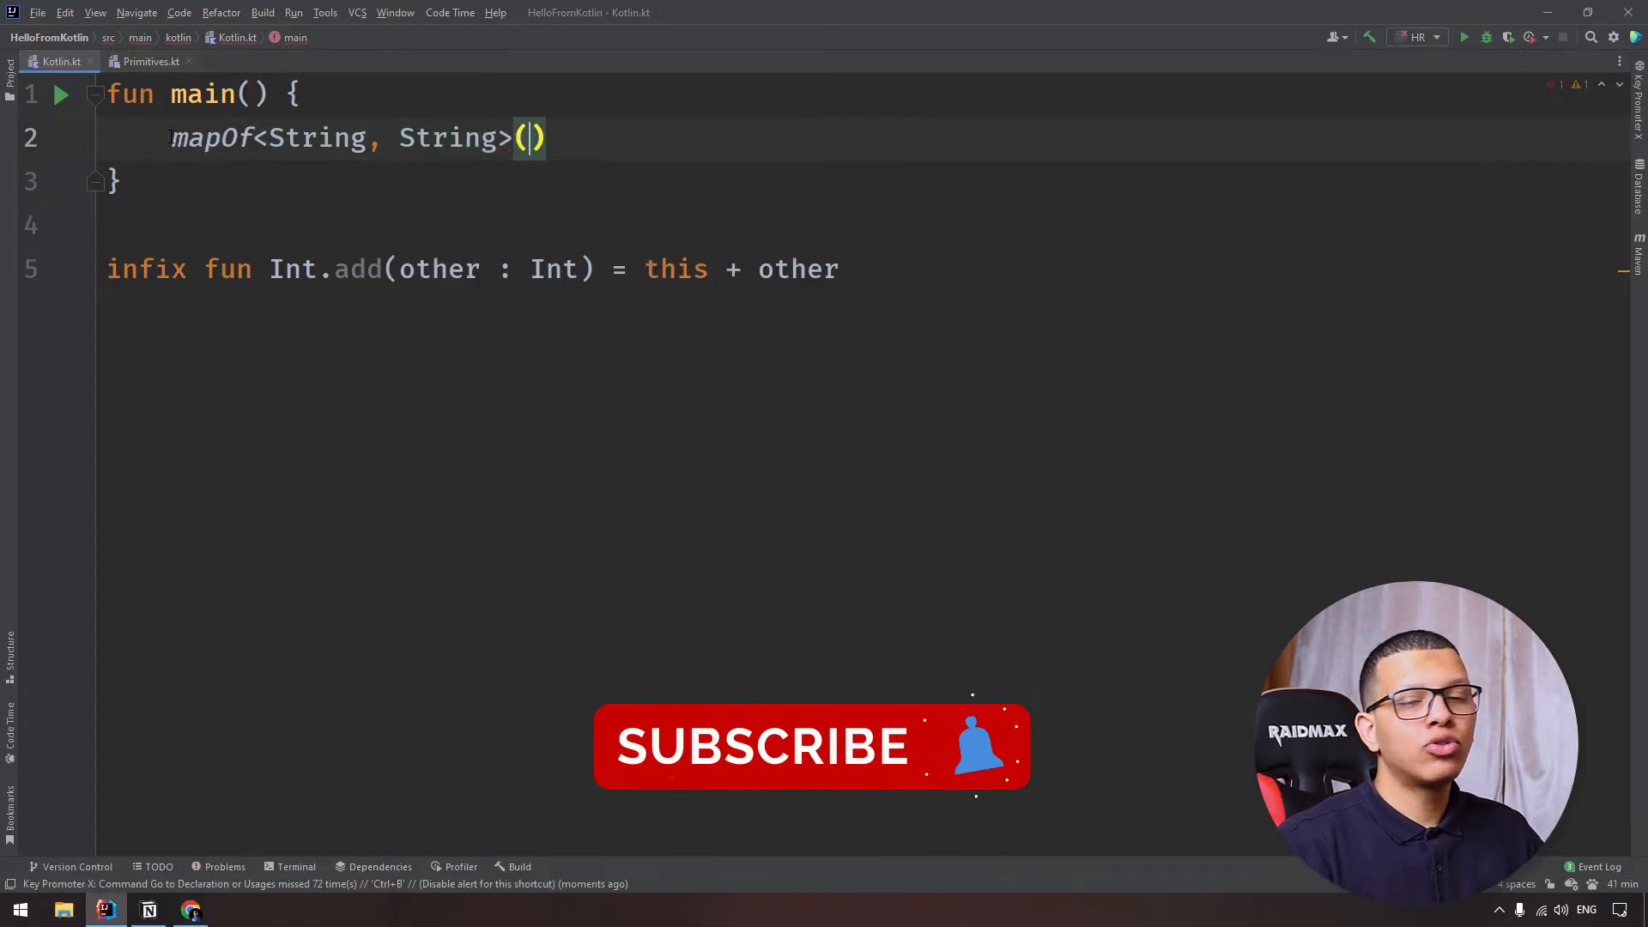
key(Enter)
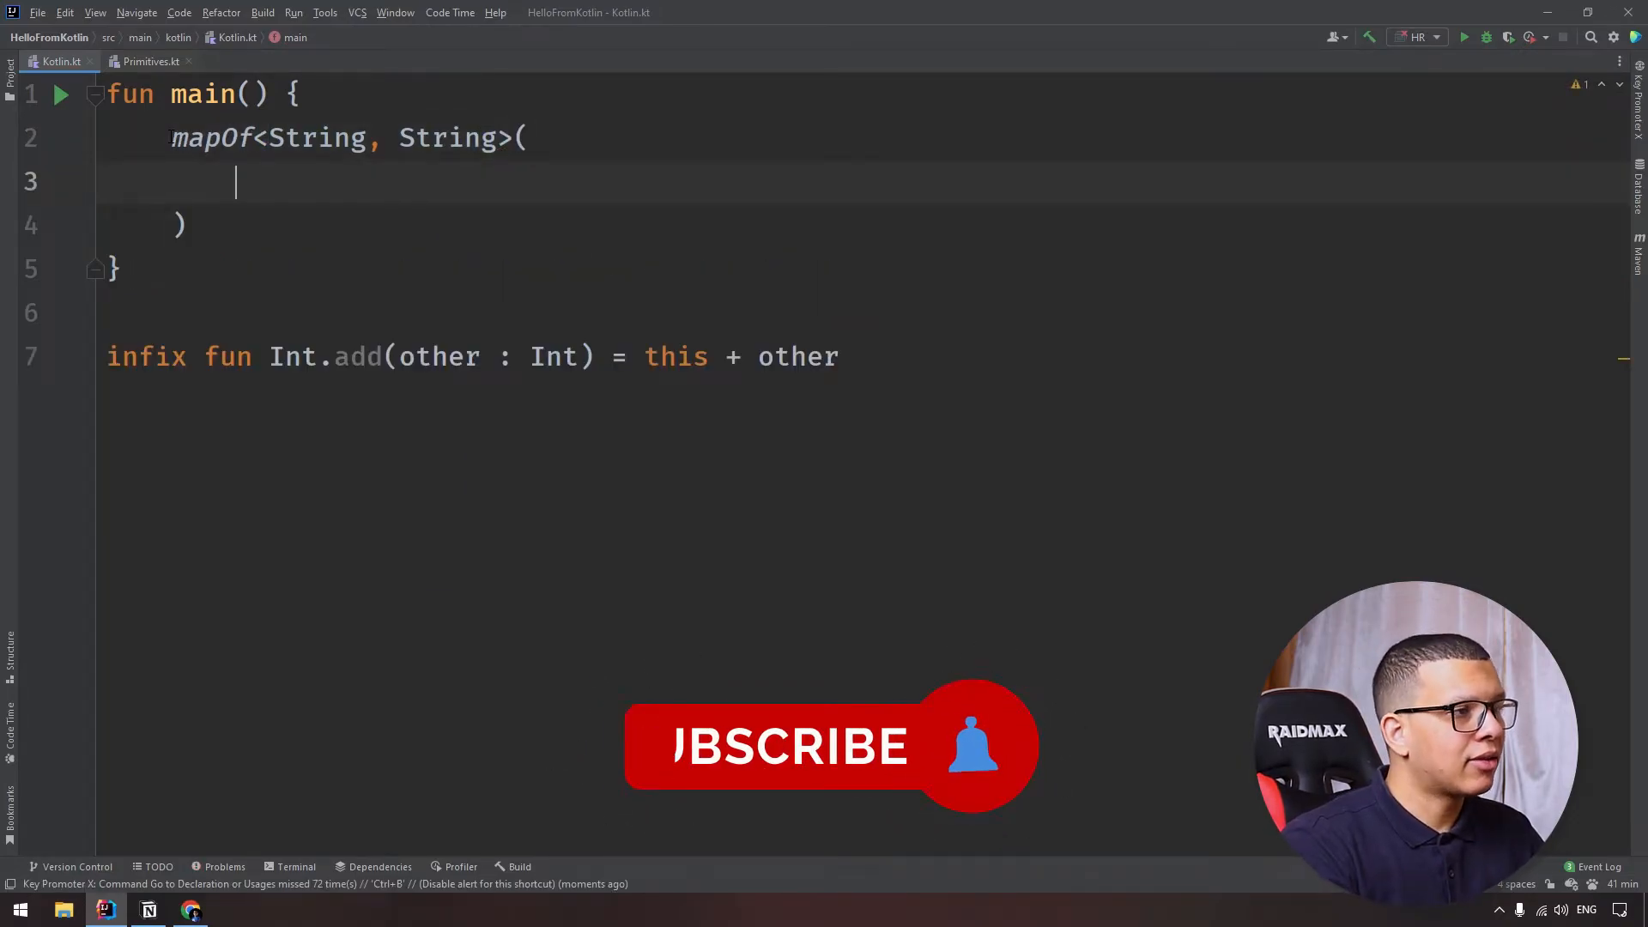
text(")
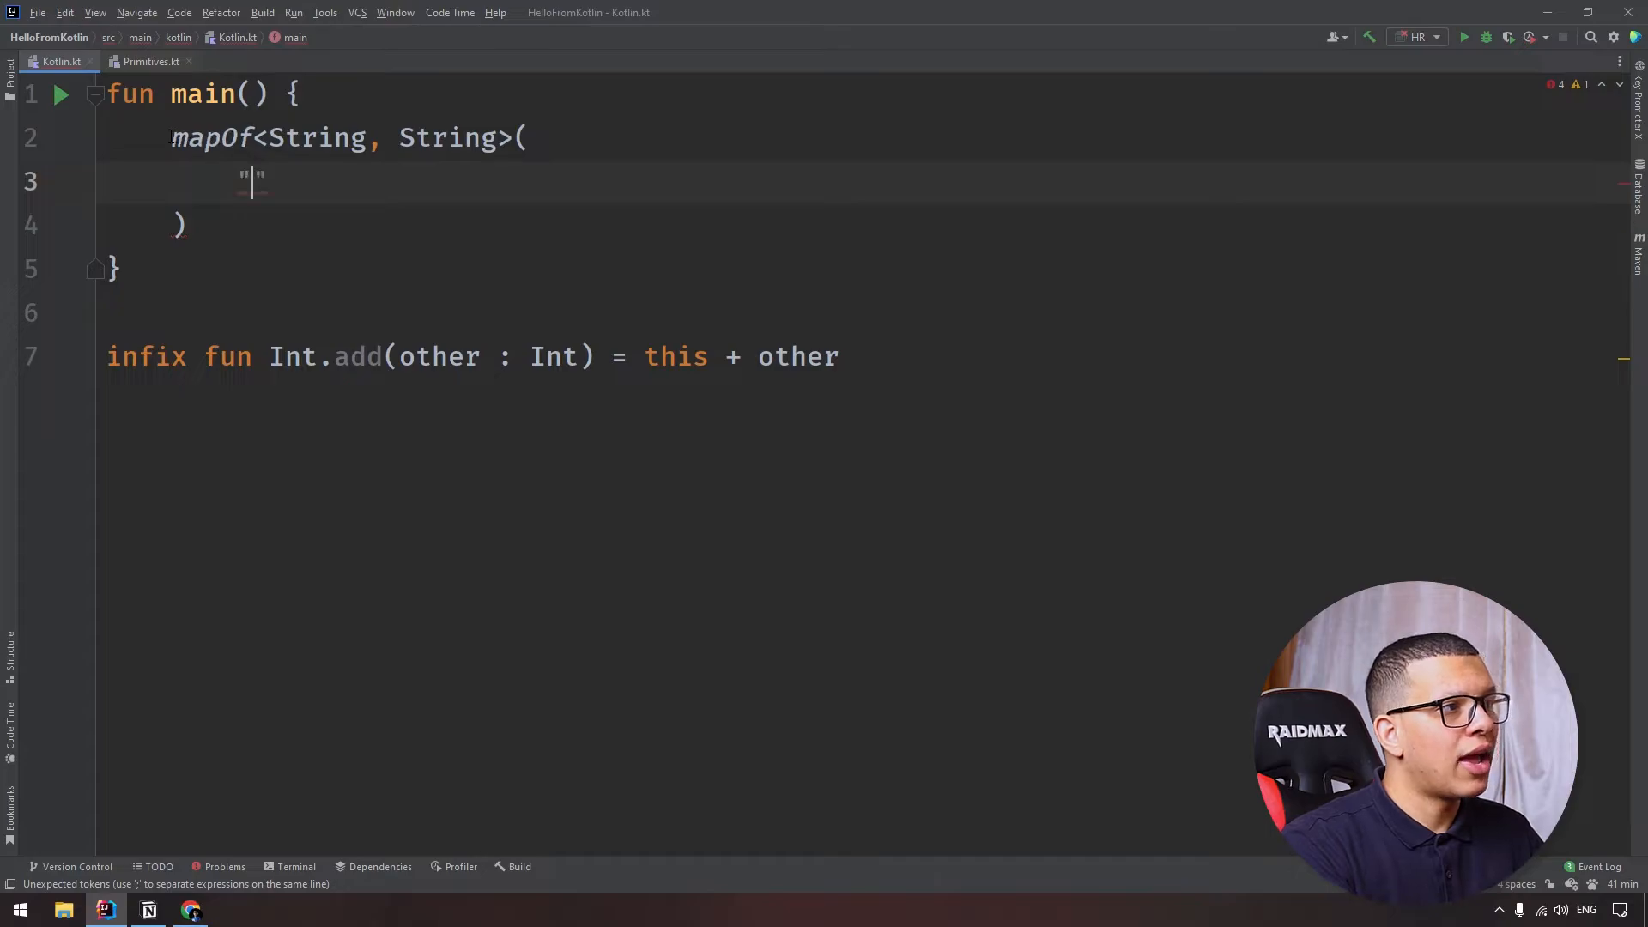
text(a)
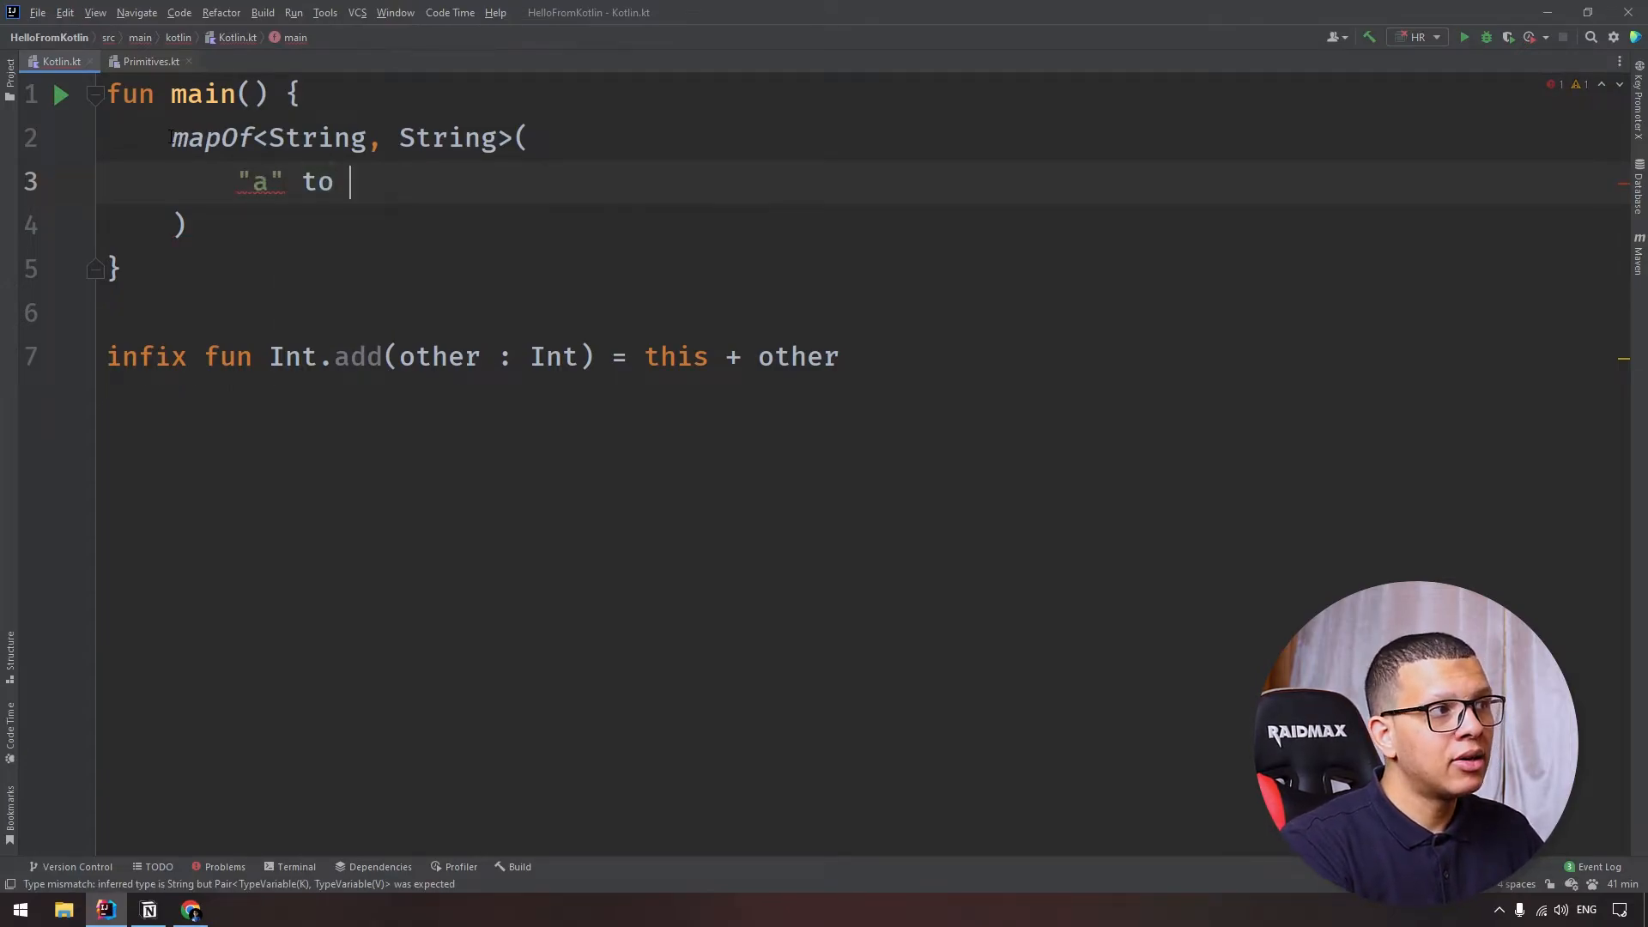
text("b")
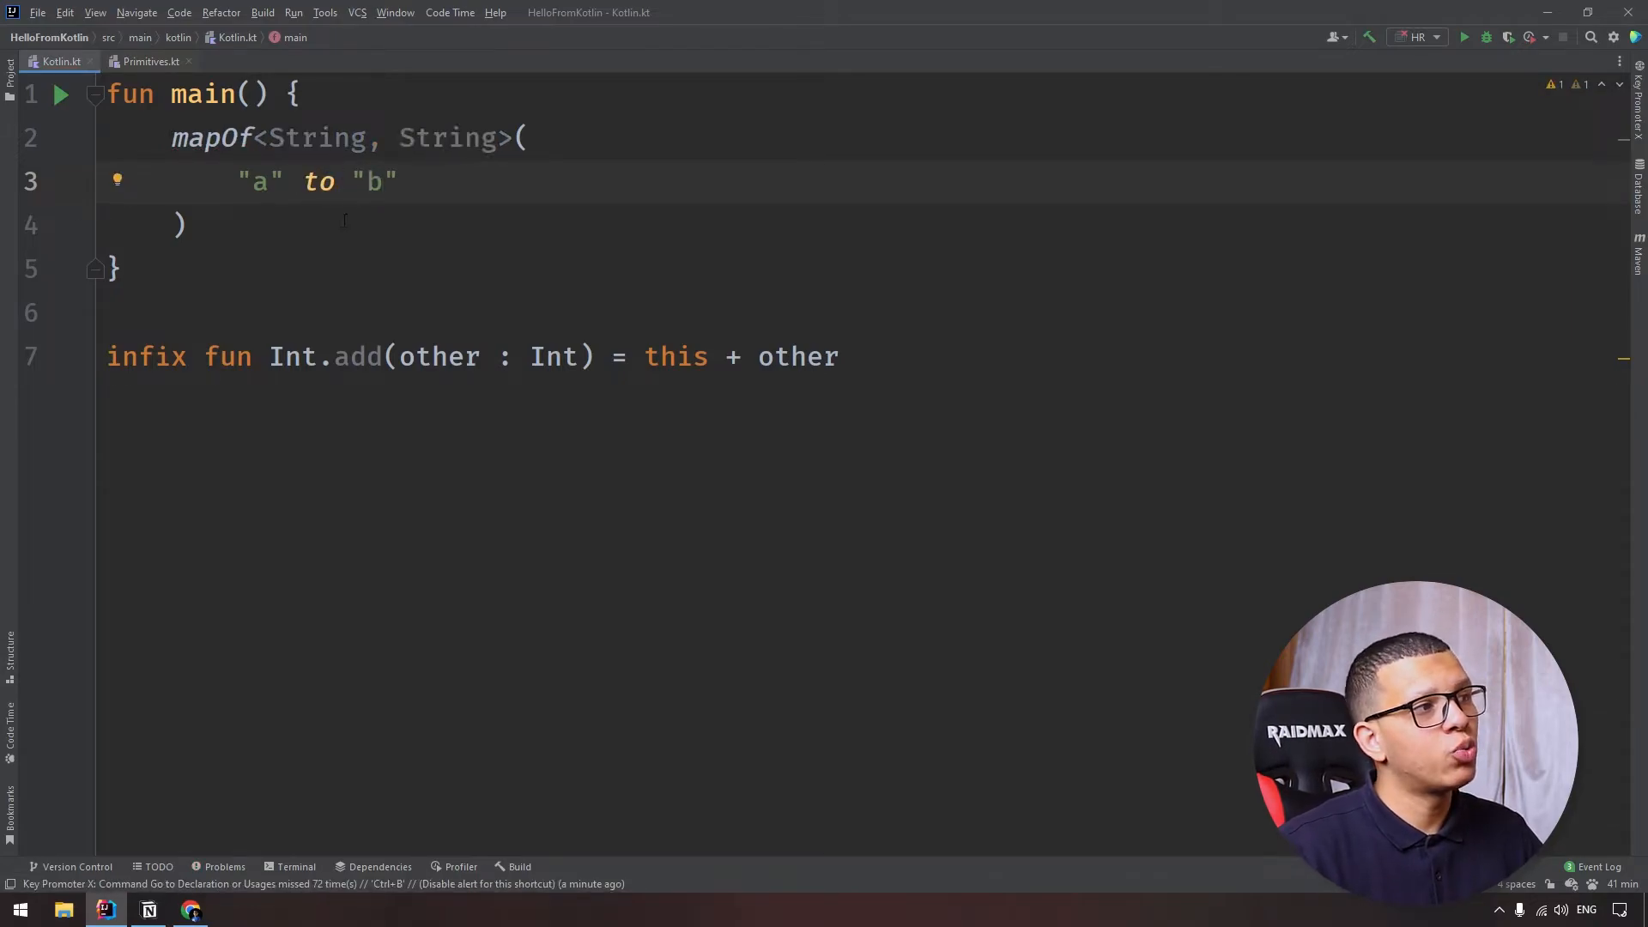
mouse_move(319, 182)
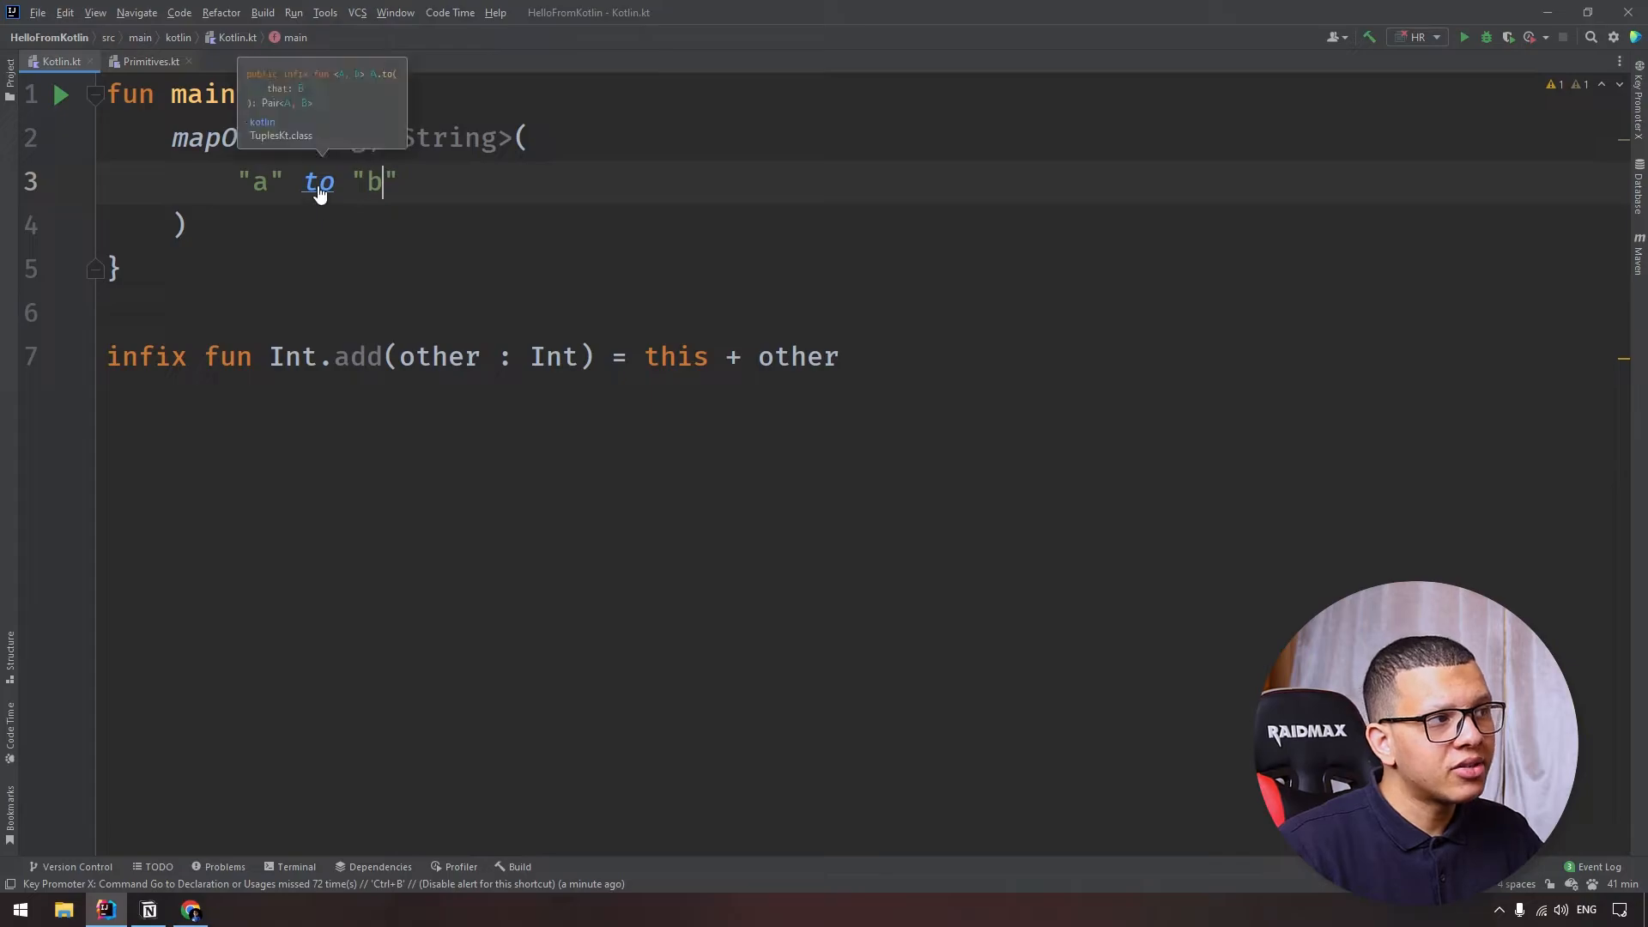
Step: Navigate to the standard-library declaration of infix `to`, then return to Kotlin.kt
click(320, 183)
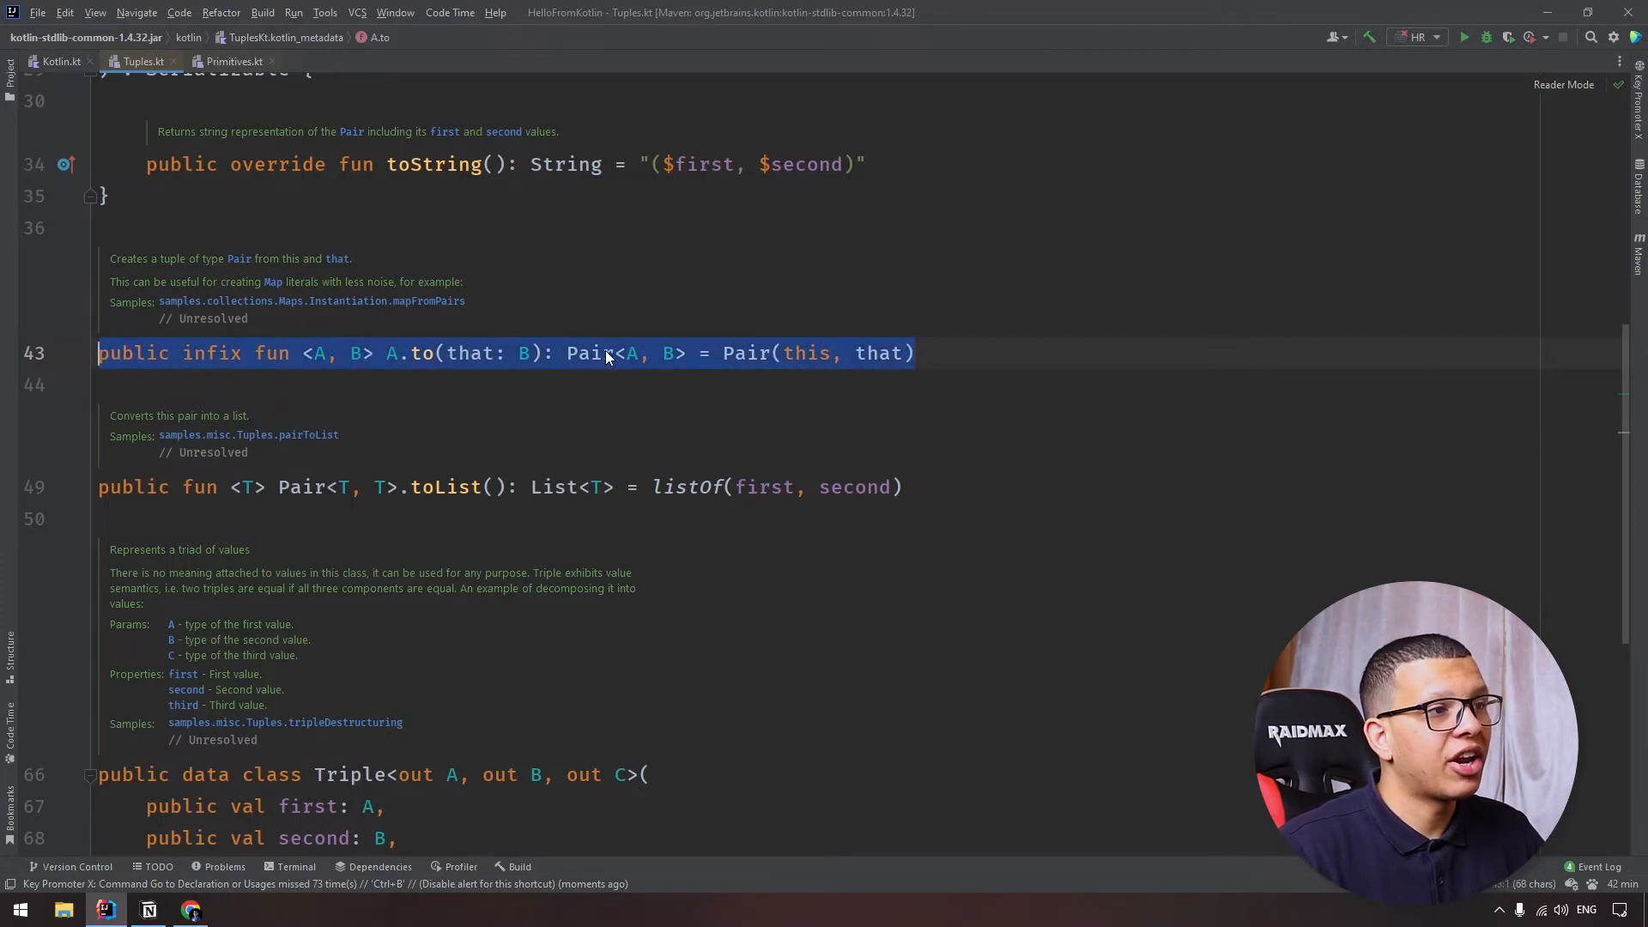
click(60, 62)
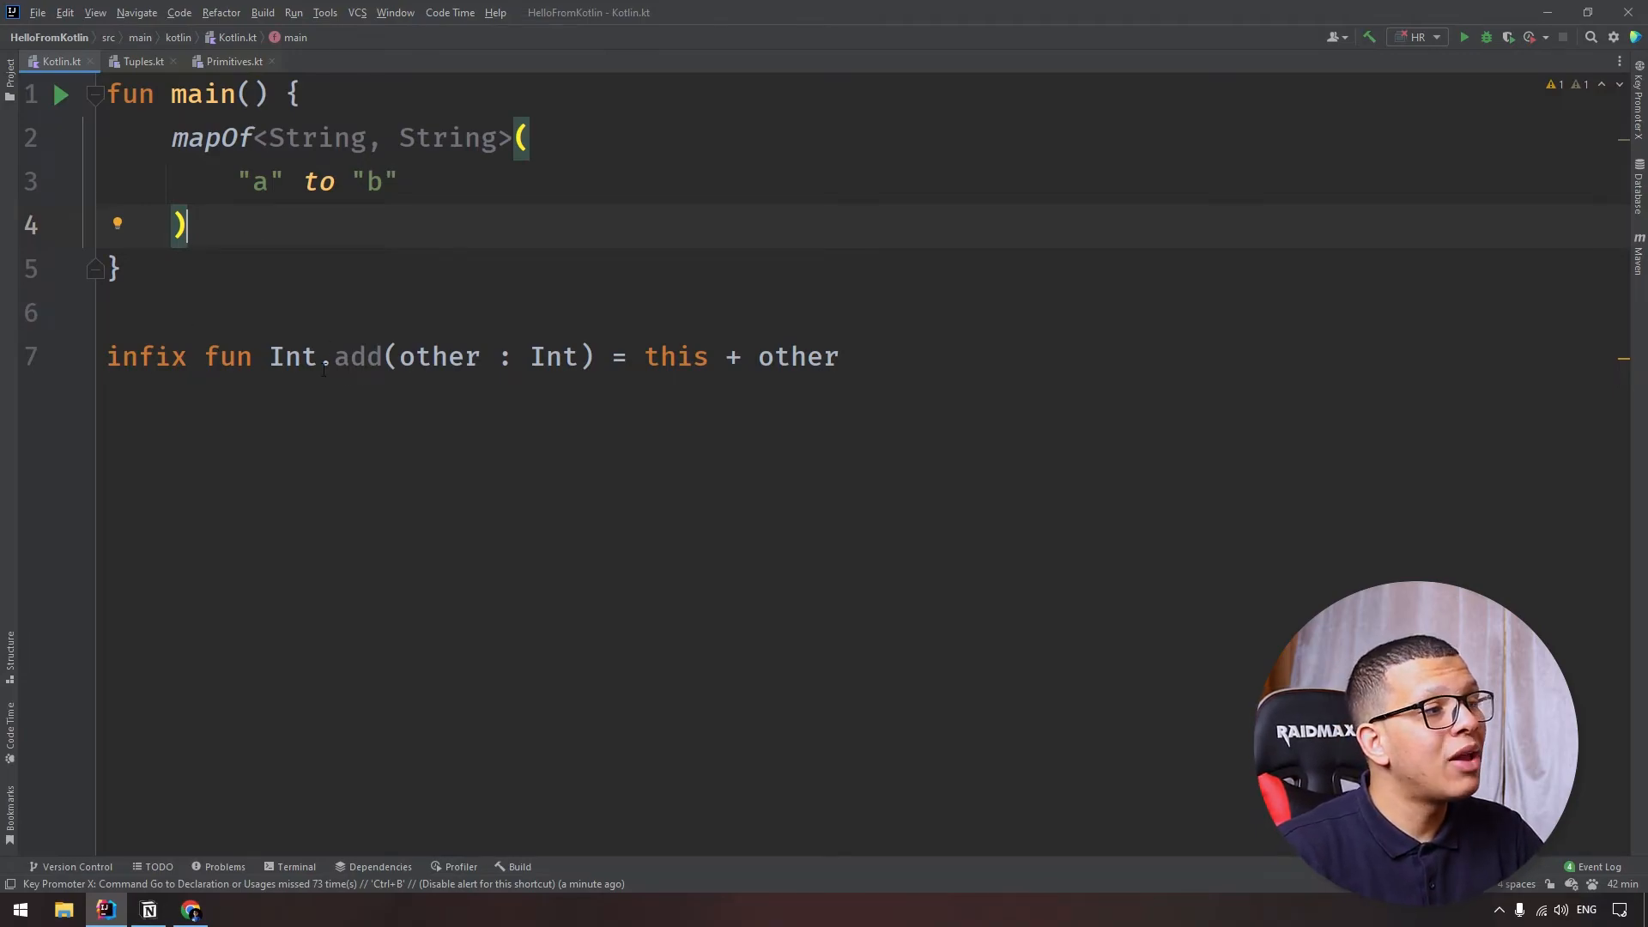
Step: Select the key "a" in the mapOf entry back in Kotlin.kt
double_click(257, 182)
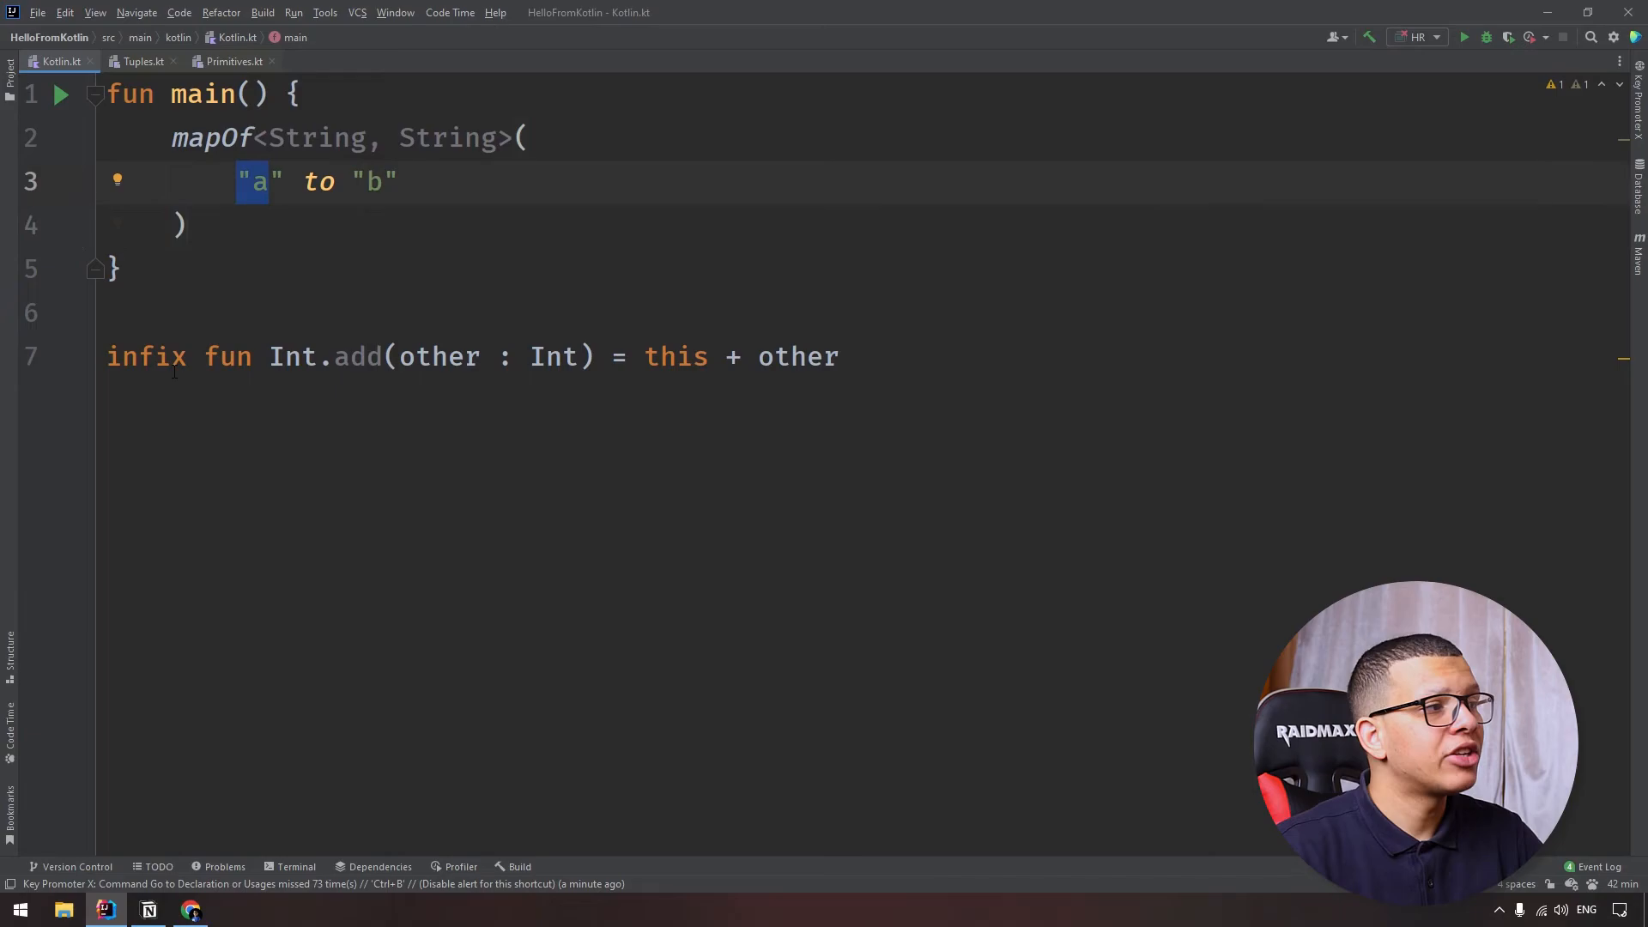